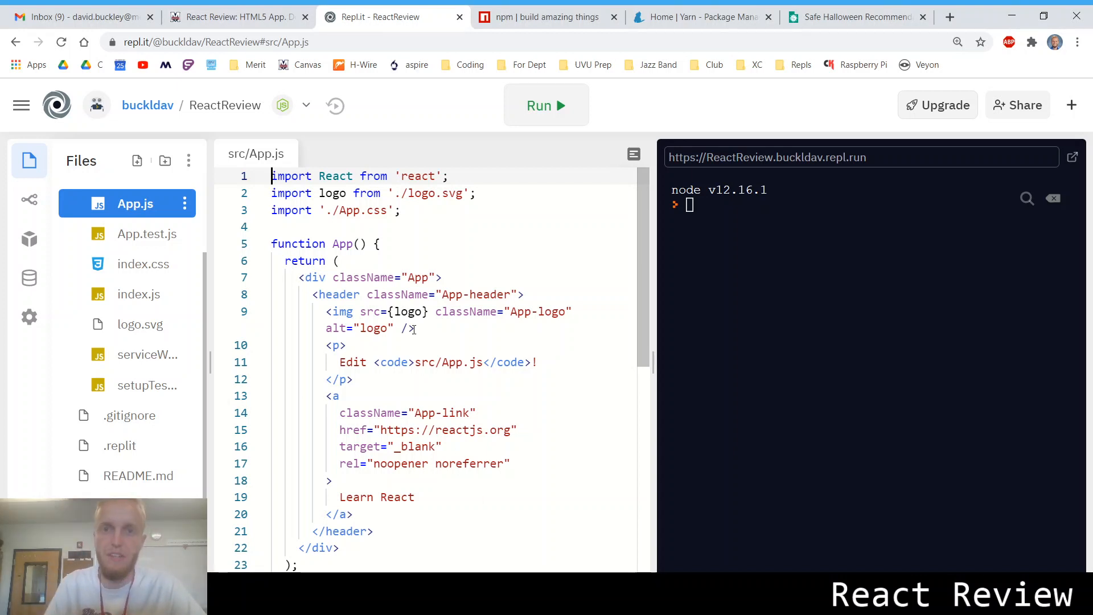
# Show the React Review Canvas page and point out the 'Packaging and runtime environment' topic.
pyautogui.click(237, 17)
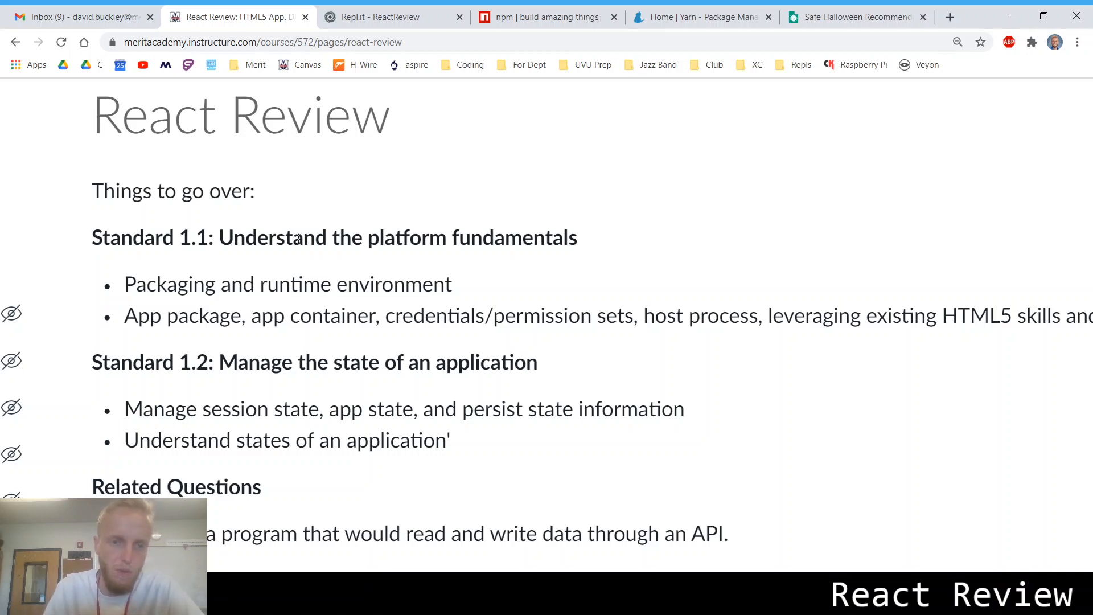
pyautogui.moveTo(206, 262)
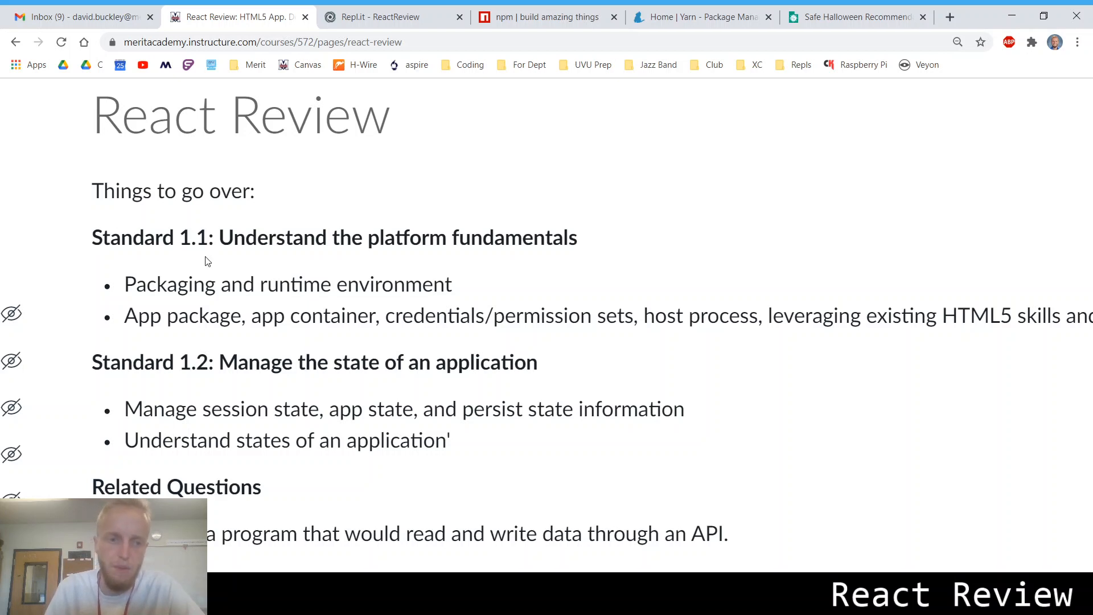
pyautogui.moveTo(170, 276)
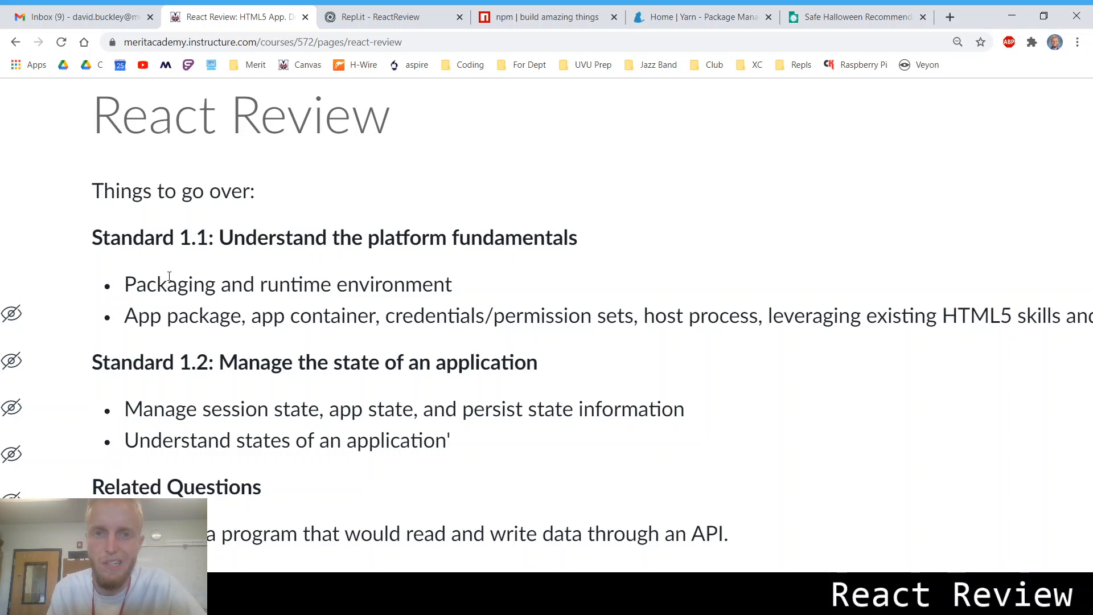
pyautogui.doubleClick(155, 284)
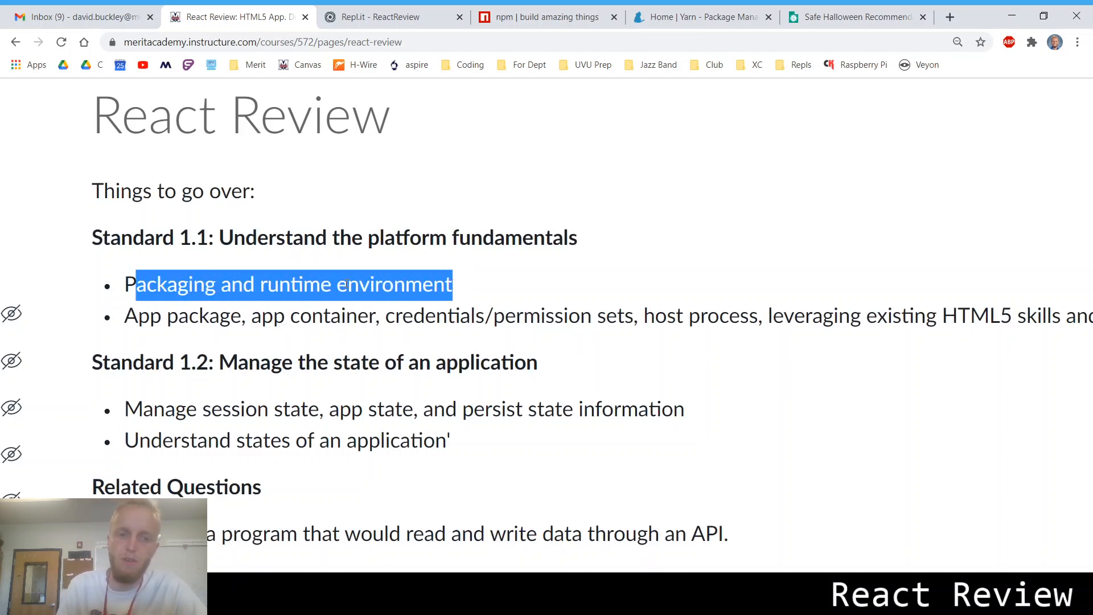
pyautogui.click(755, 178)
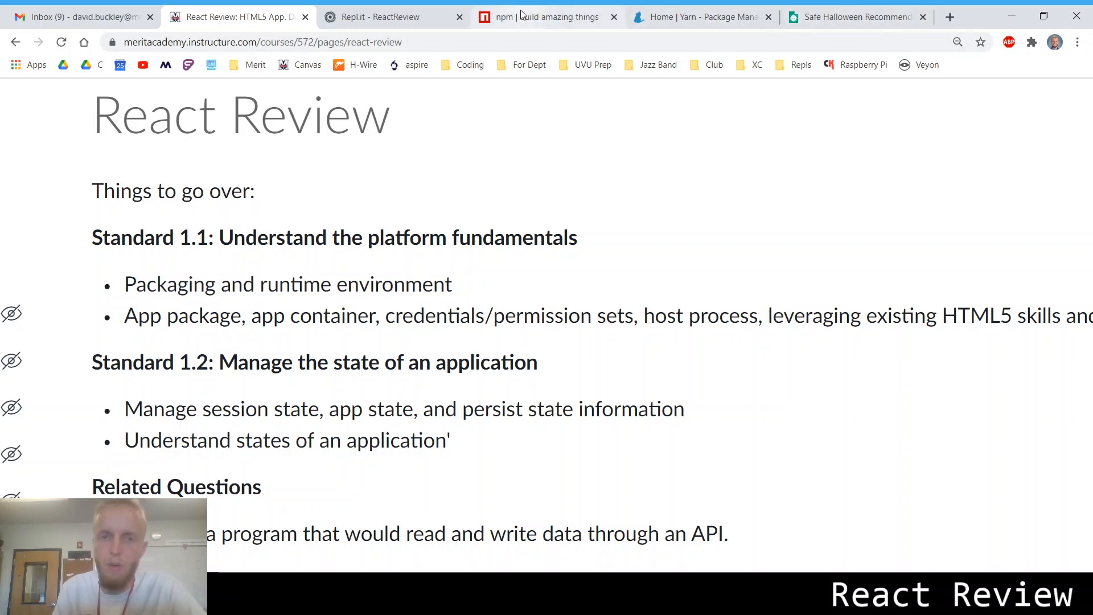
pyautogui.moveTo(561, 23)
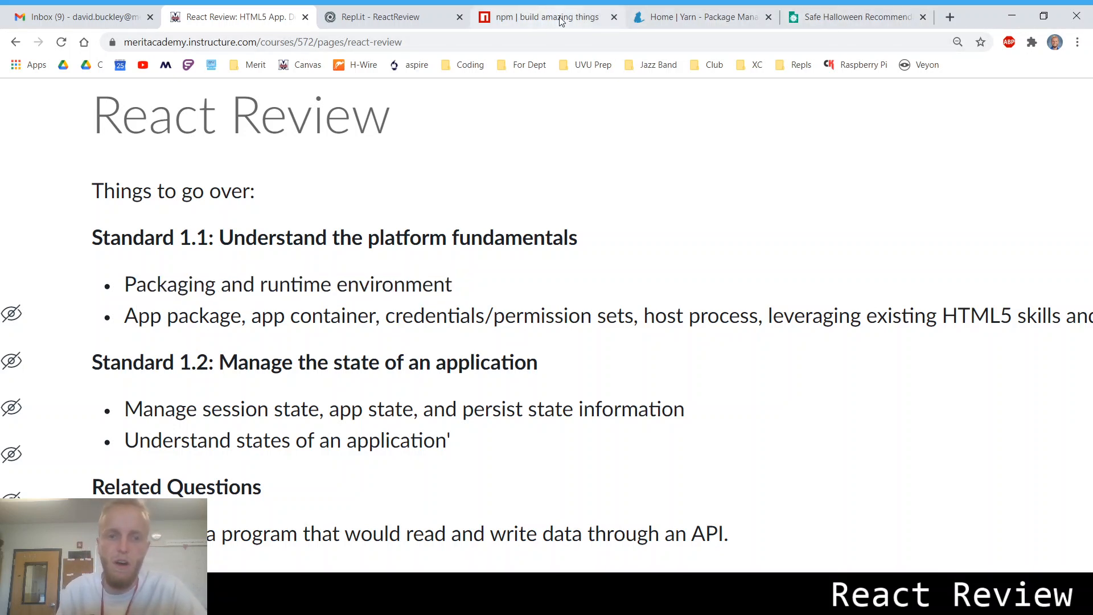
# Run the ReactReview repl so packages install, then view src/App.js while the dev server starts.
pyautogui.click(380, 17)
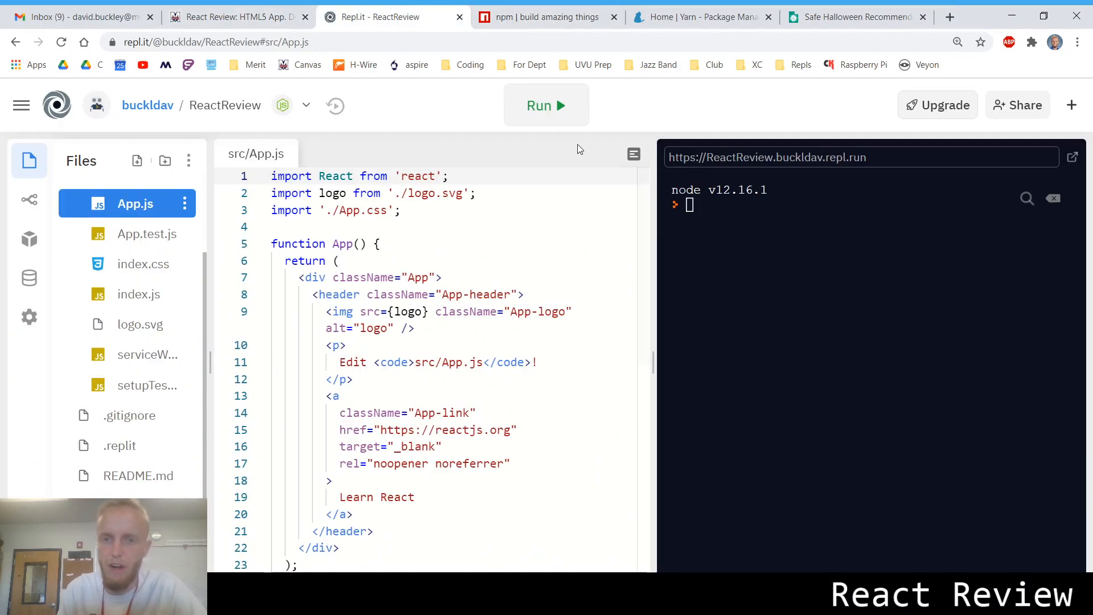
pyautogui.click(545, 105)
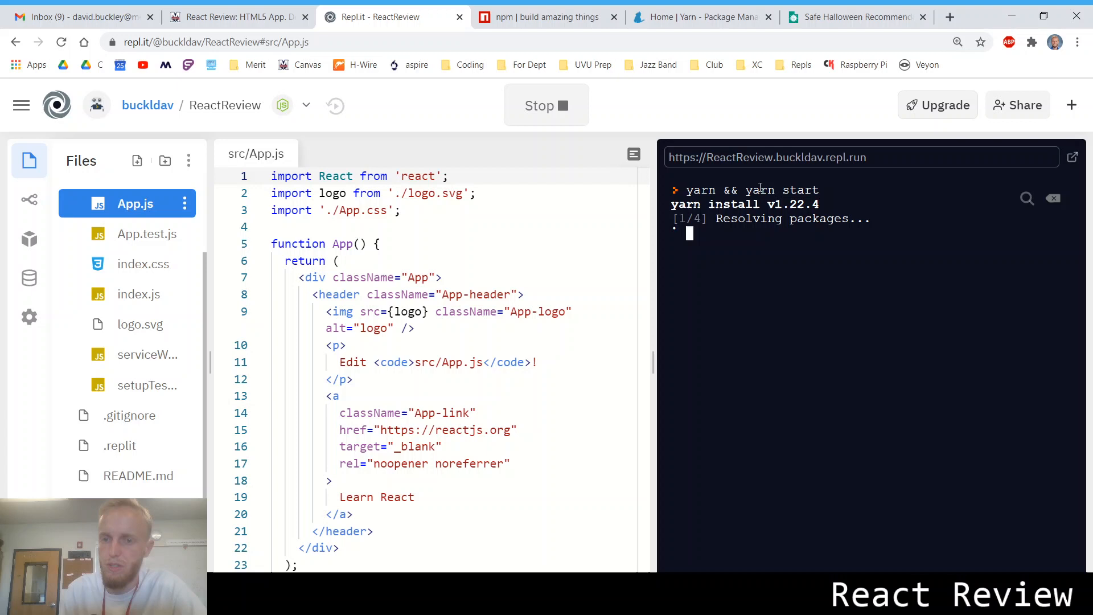
pyautogui.moveTo(131, 415)
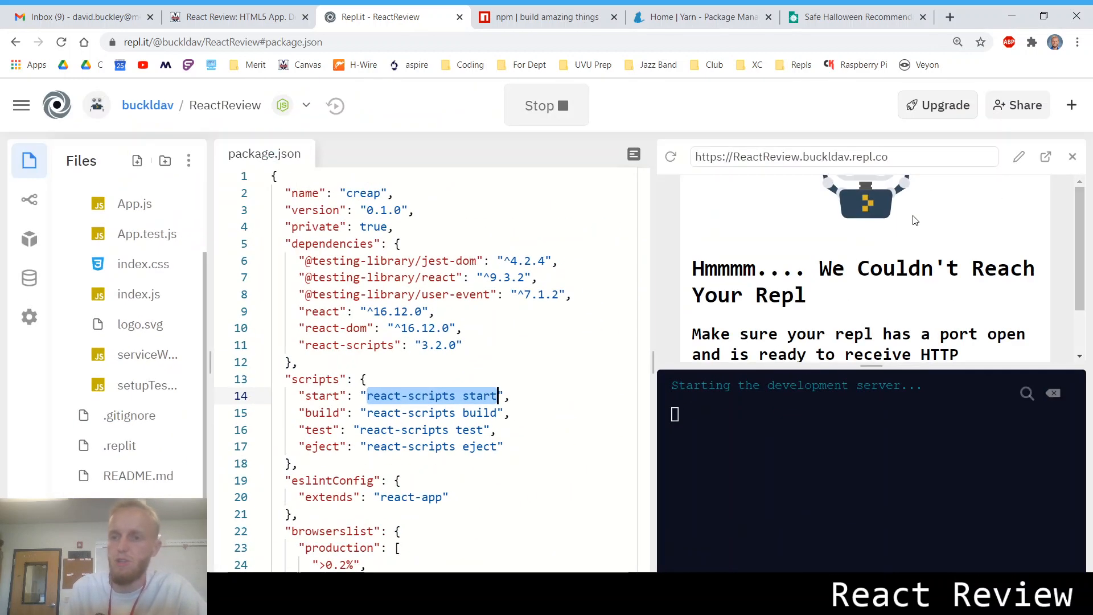
pyautogui.moveTo(105, 264)
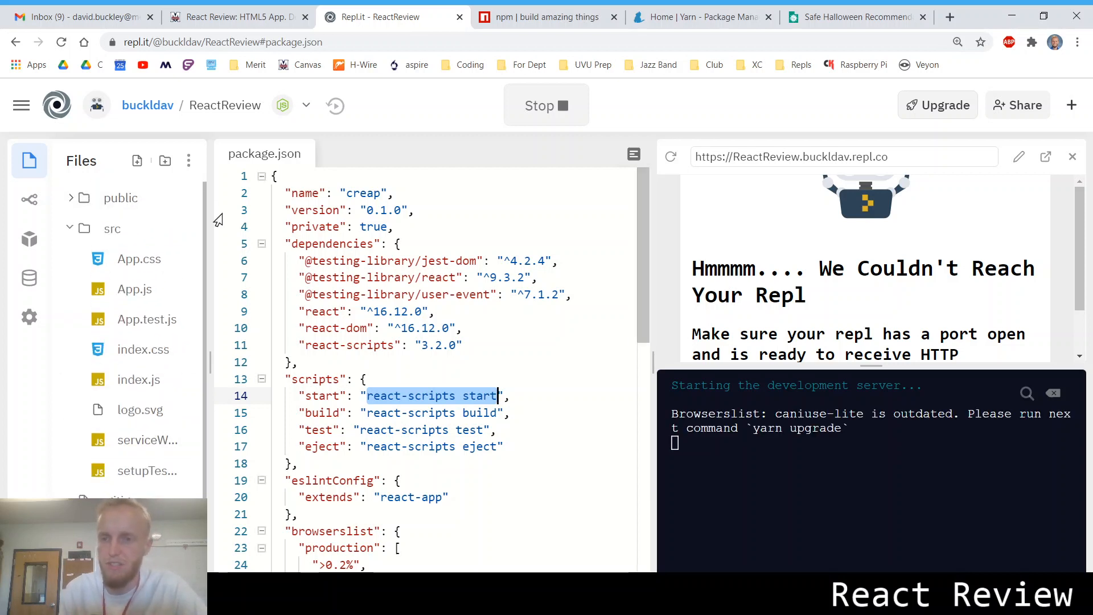
pyautogui.moveTo(265, 291)
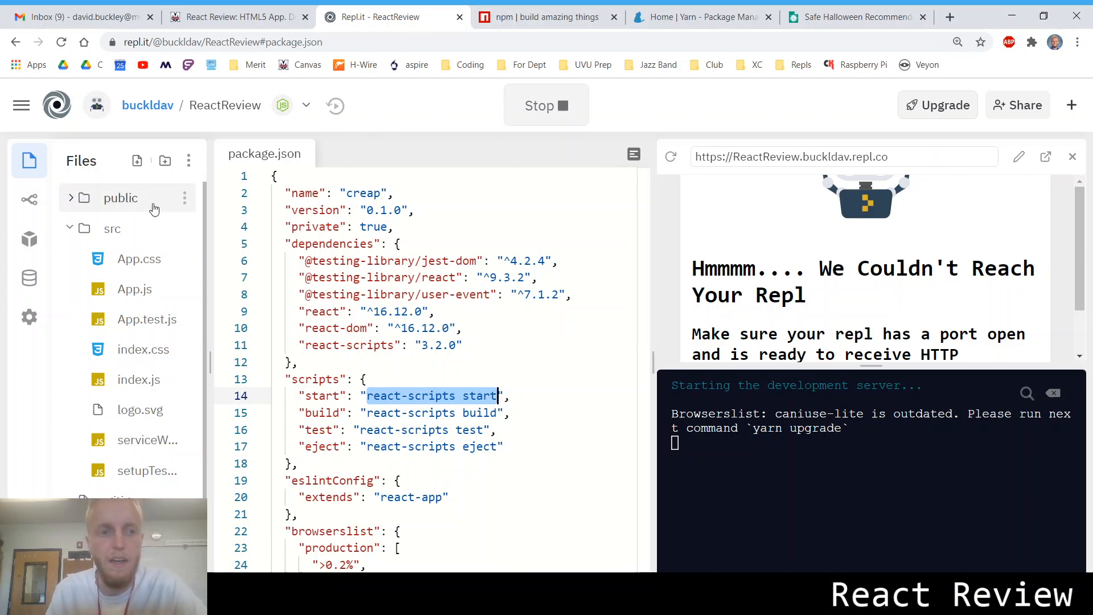
pyautogui.click(135, 288)
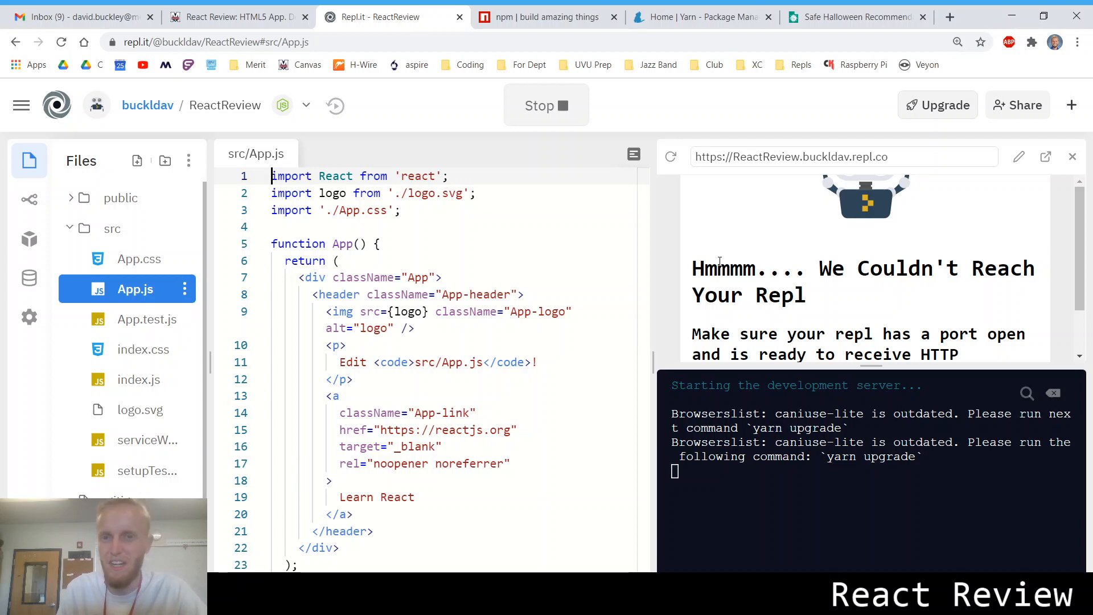
# Compare the npm and Yarn home pages, then return to the ReactReview project now compiled.
pyautogui.click(548, 17)
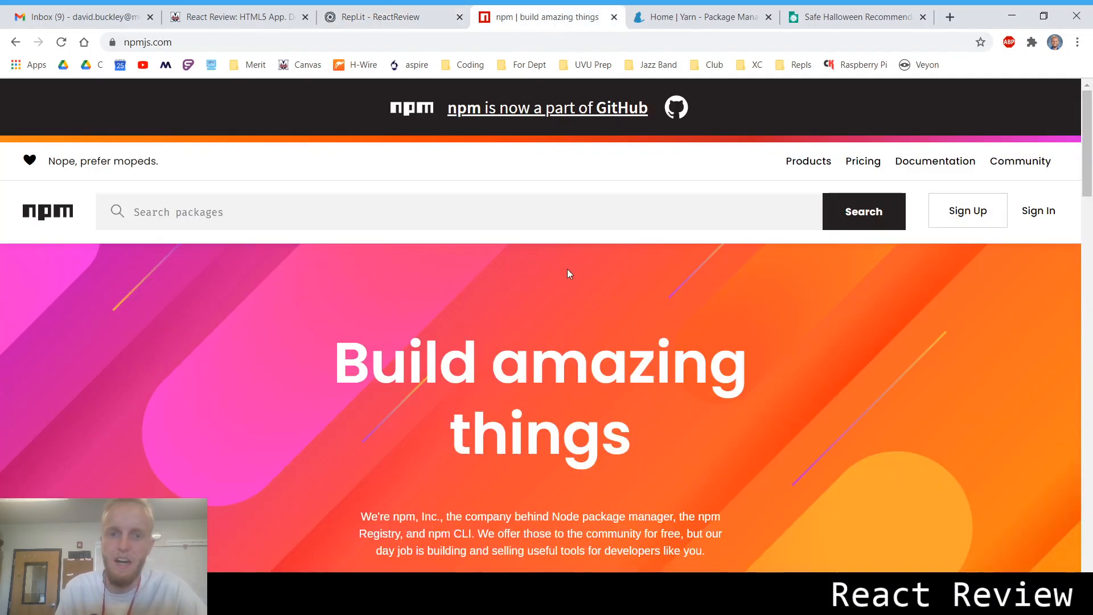
pyautogui.moveTo(49, 216)
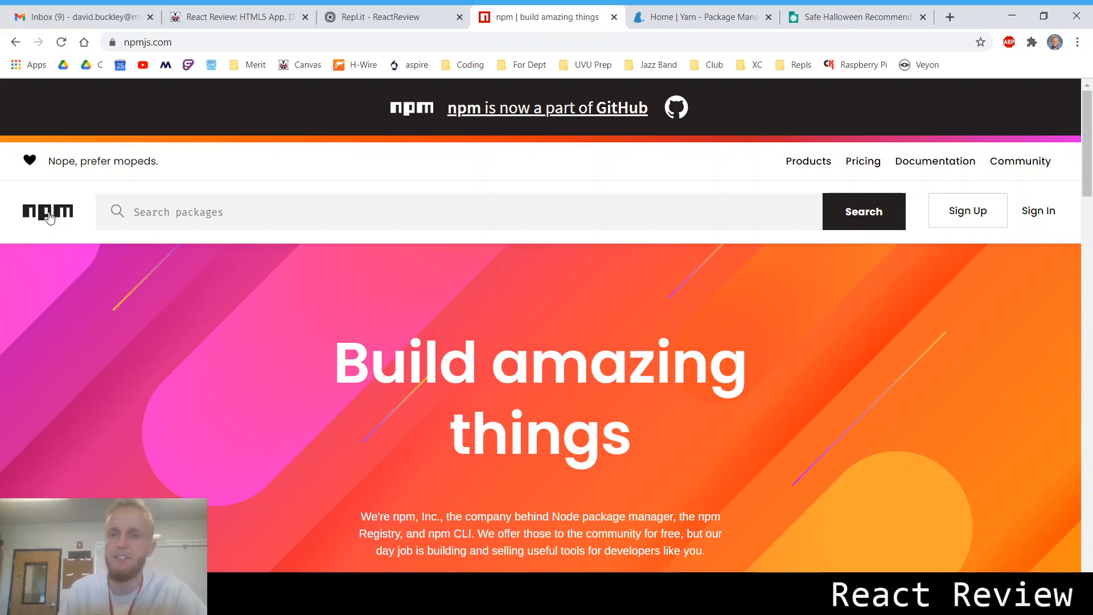
pyautogui.click(697, 17)
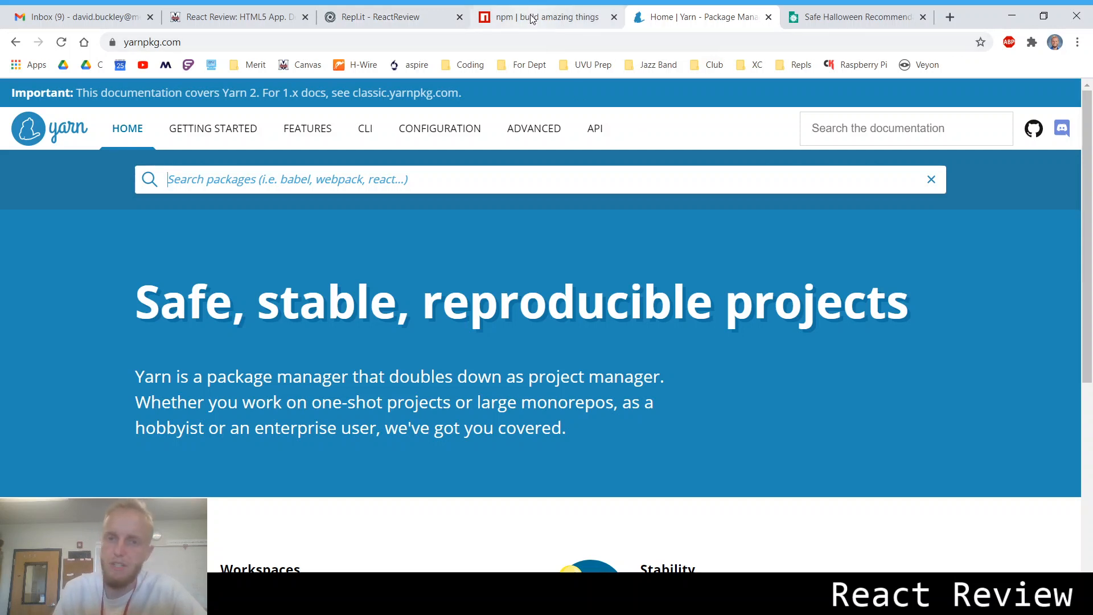
pyautogui.click(544, 16)
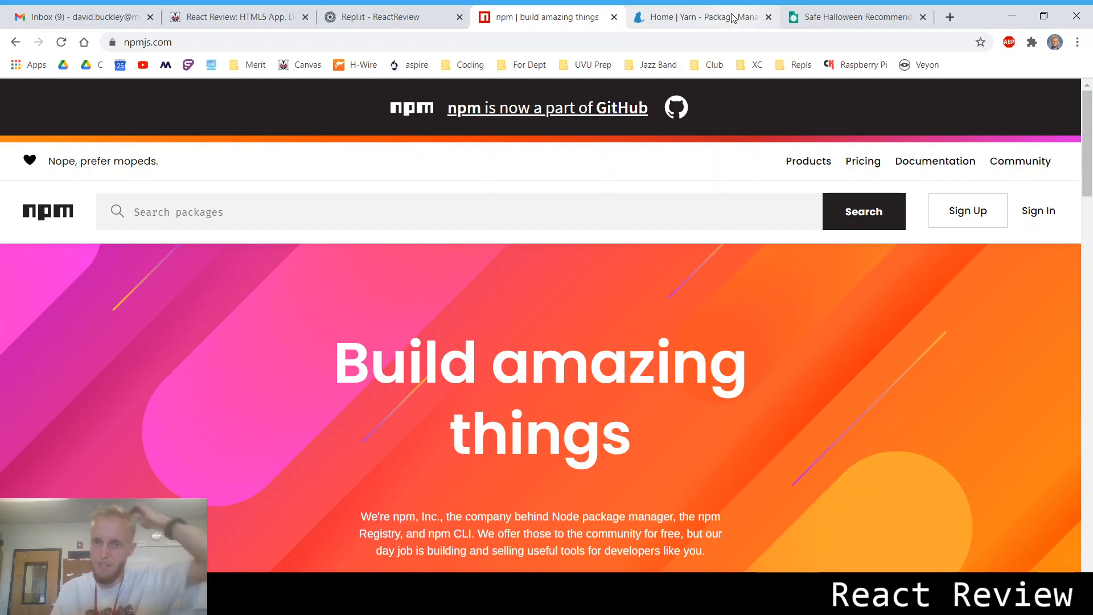
pyautogui.click(696, 17)
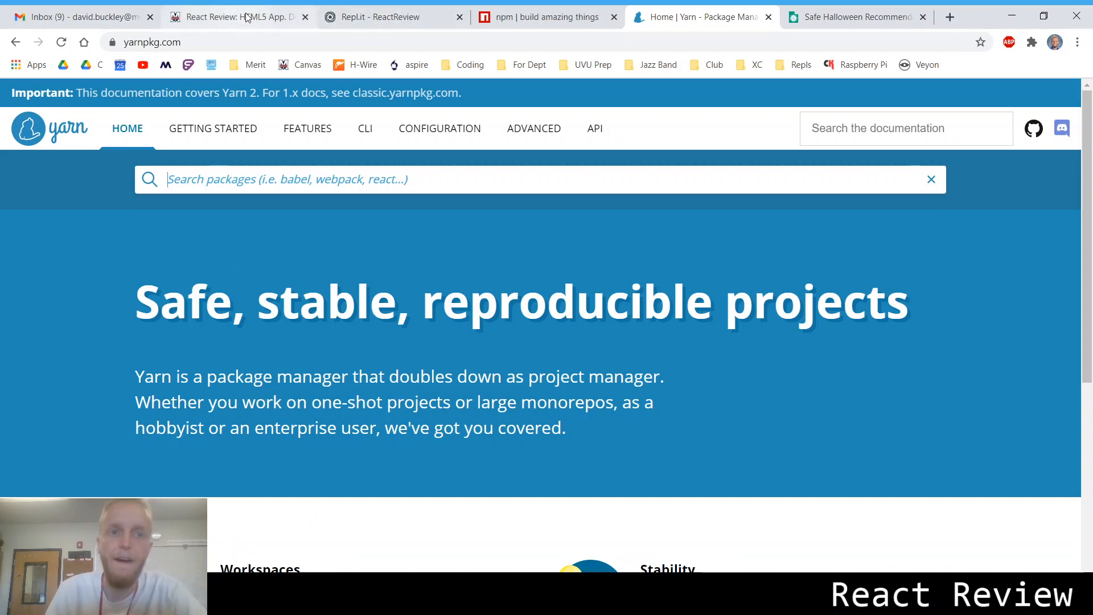
pyautogui.click(391, 17)
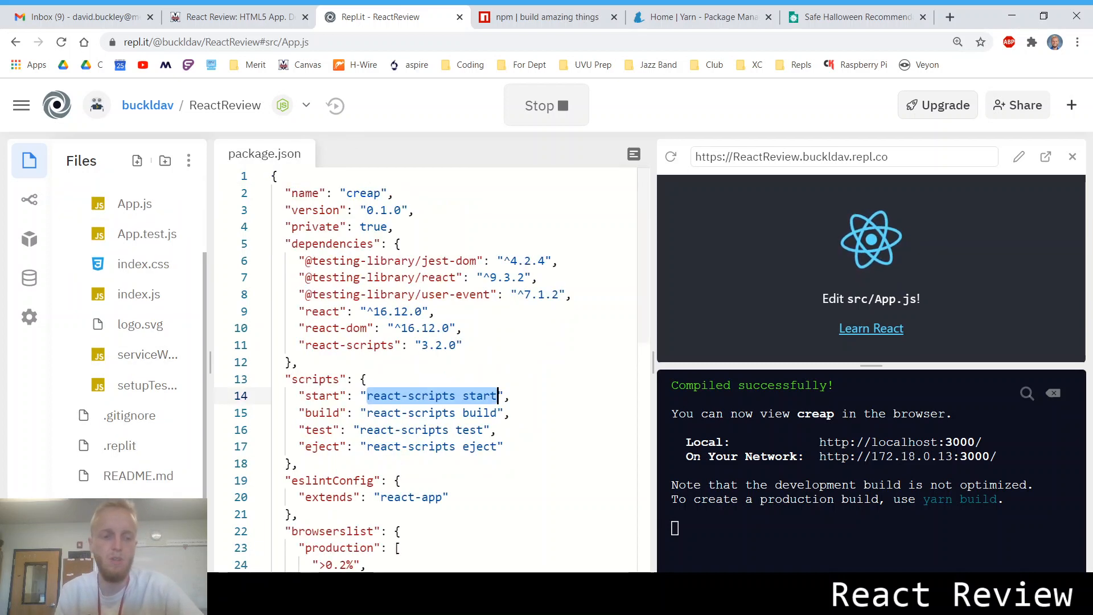
# Review package.json dependencies and the installed packages list, then reopen src/App.js.
pyautogui.click(466, 345)
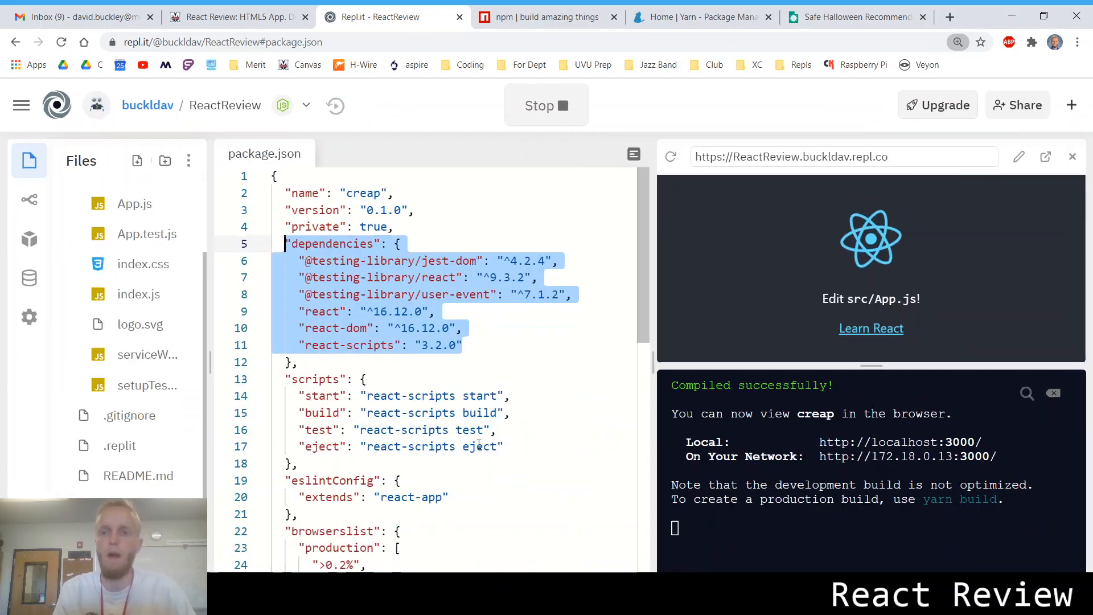
pyautogui.click(29, 239)
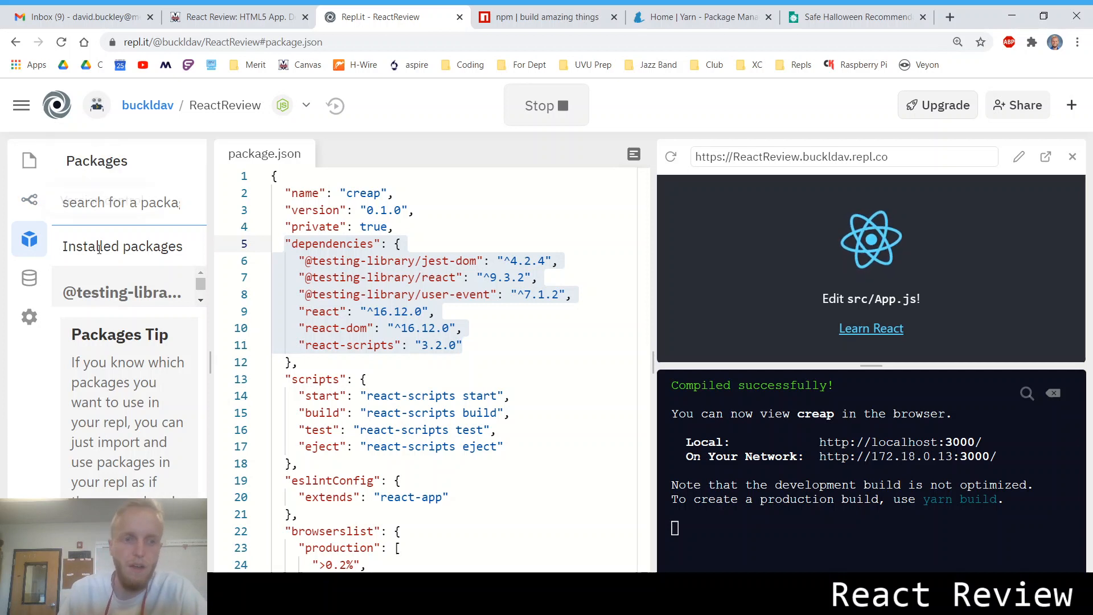
pyautogui.moveTo(260, 288)
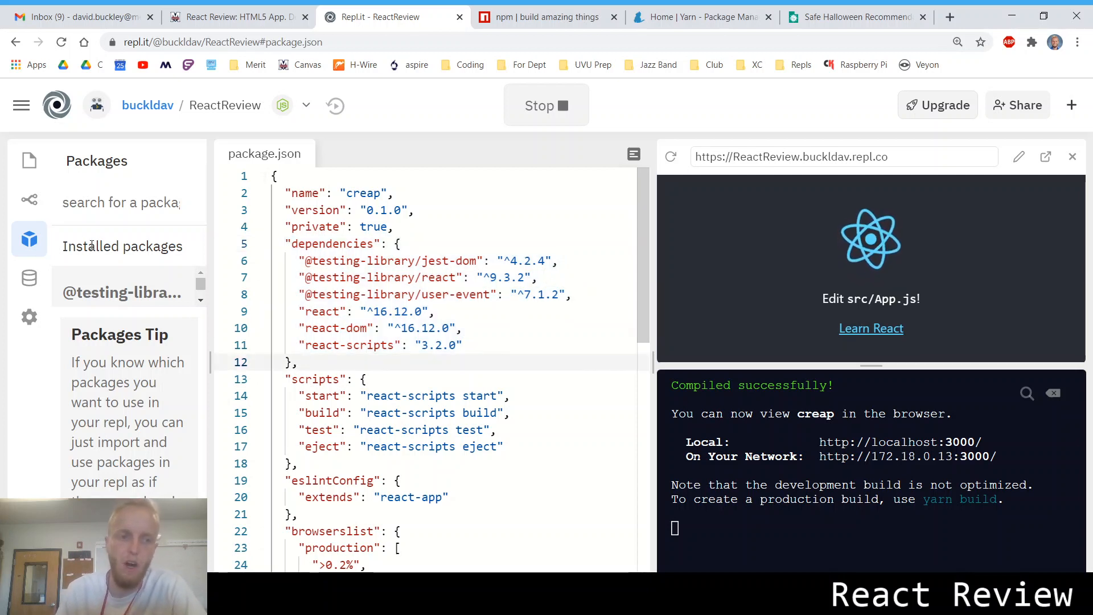
pyautogui.click(30, 160)
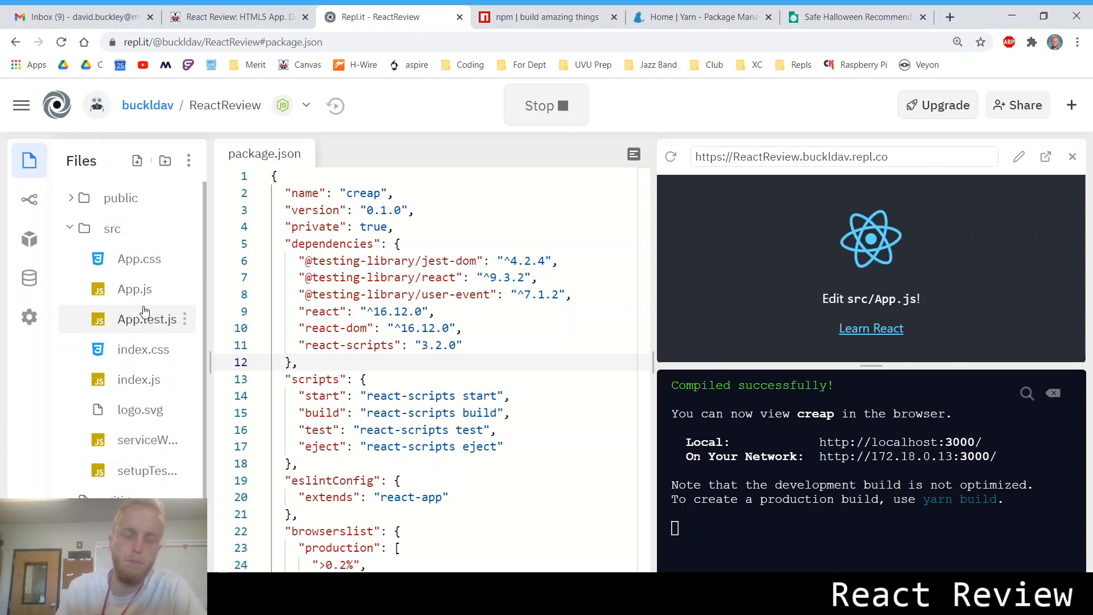
pyautogui.click(134, 288)
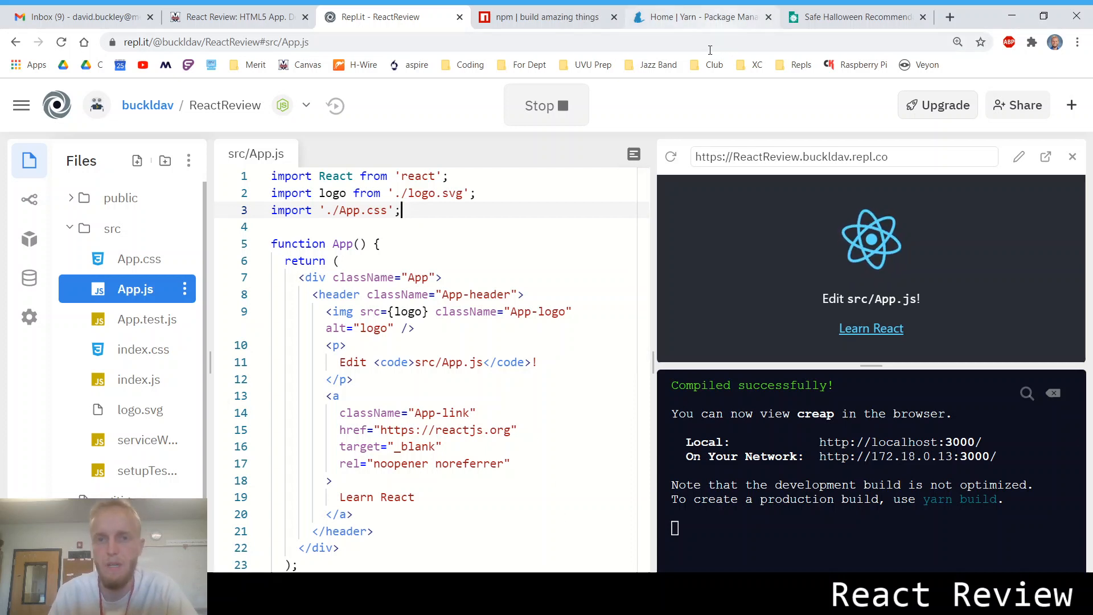
# Check the React Review course page and come back to the running ReactReview repl.
pyautogui.click(237, 16)
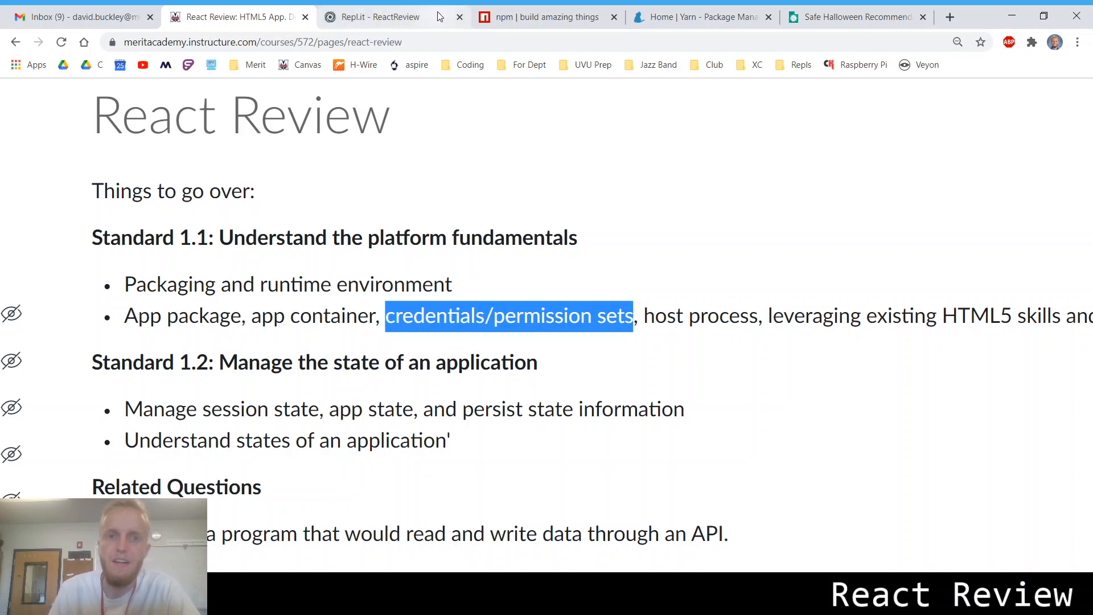
pyautogui.click(376, 16)
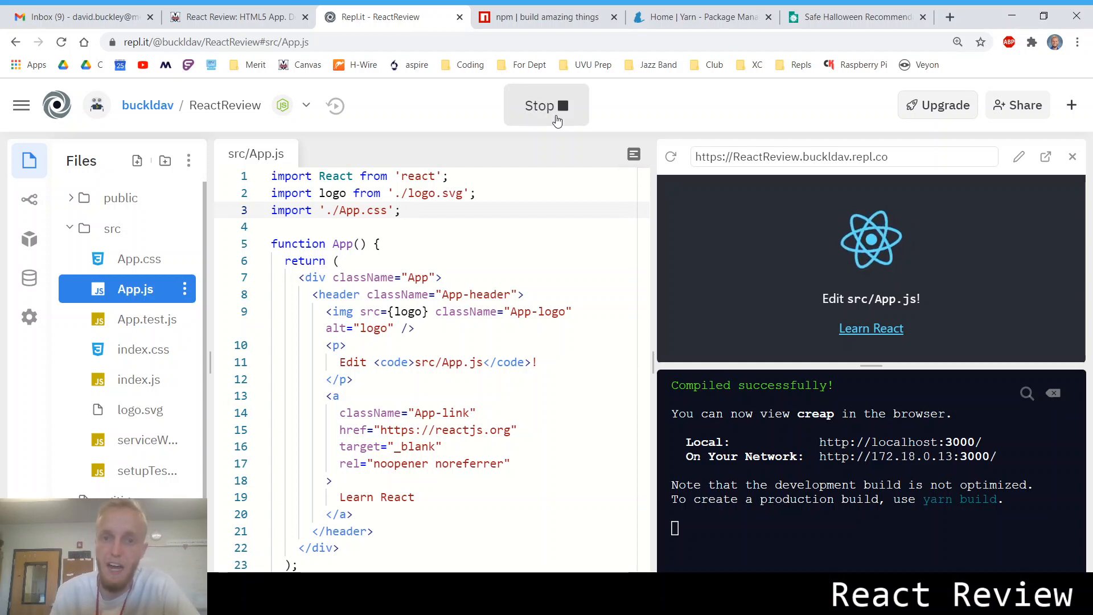
# Stop the app and create a root .env file defining REACT_APP_MY_VAR="Hello", then view .gitignore.
pyautogui.click(546, 104)
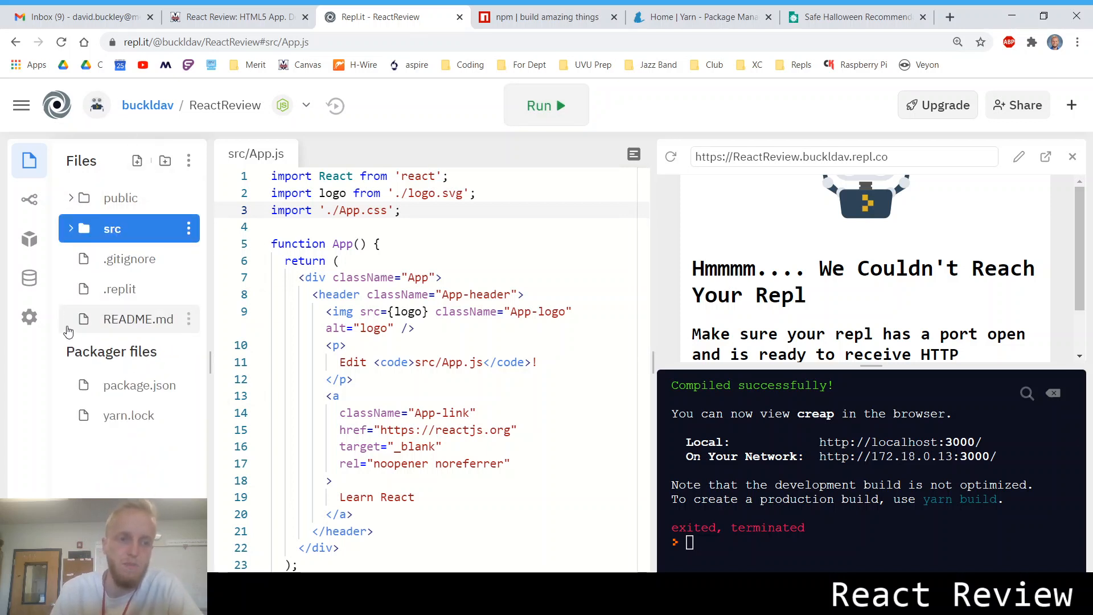
pyautogui.click(137, 319)
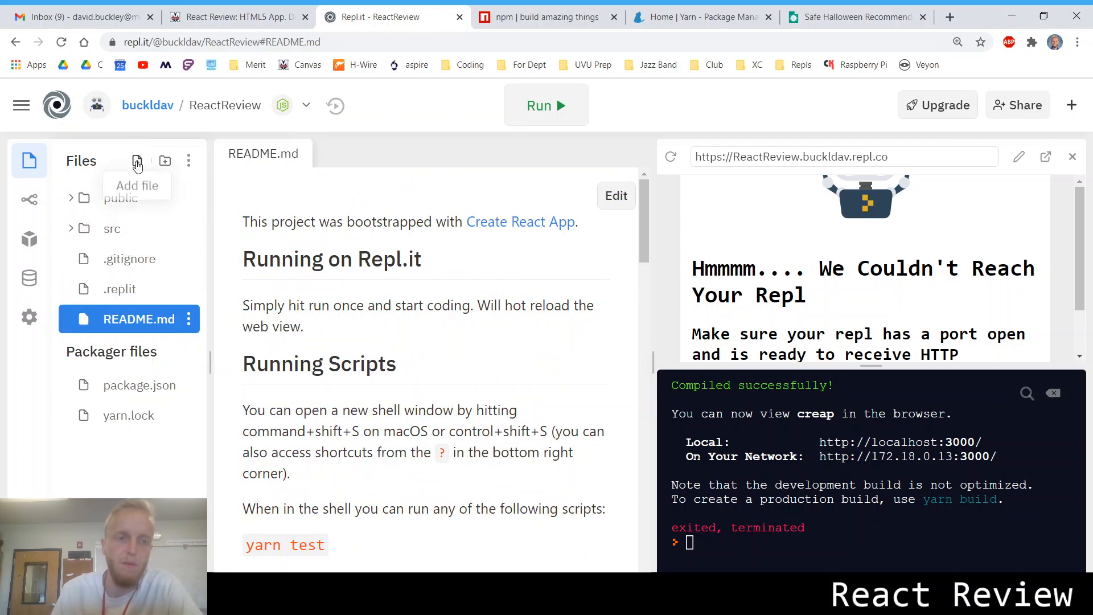
pyautogui.click(138, 160)
pyautogui.write('.env')
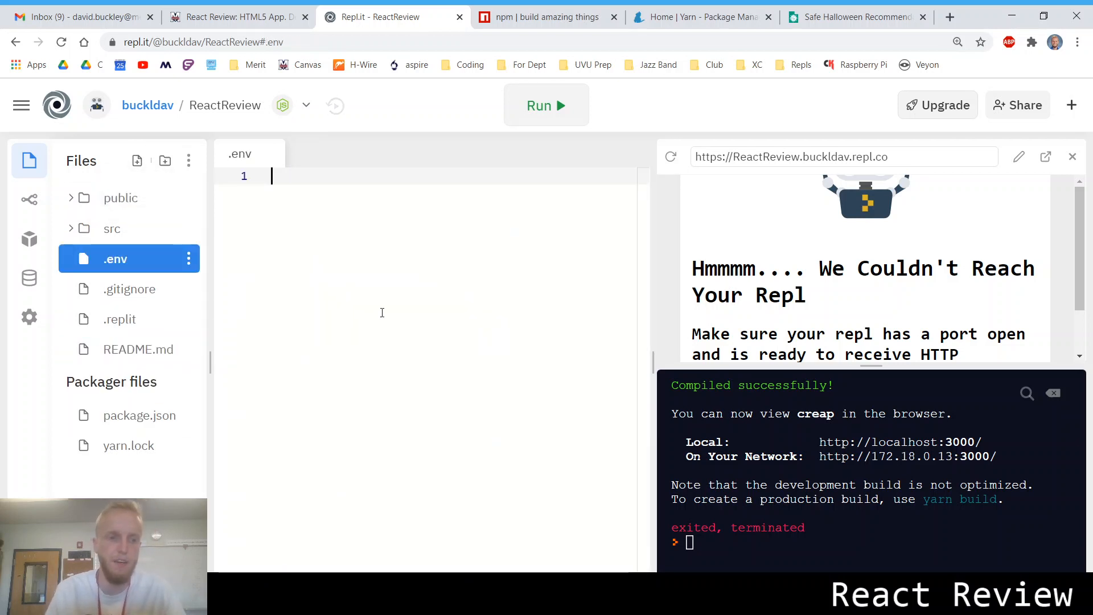
pyautogui.write('REACT_APP_')
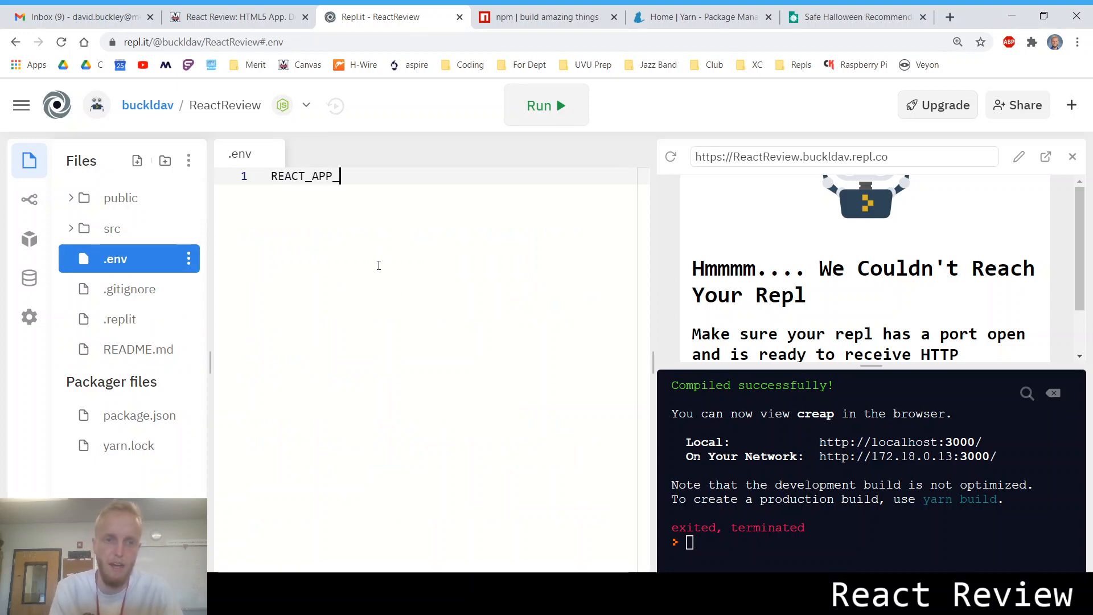
pyautogui.write('MY_A')
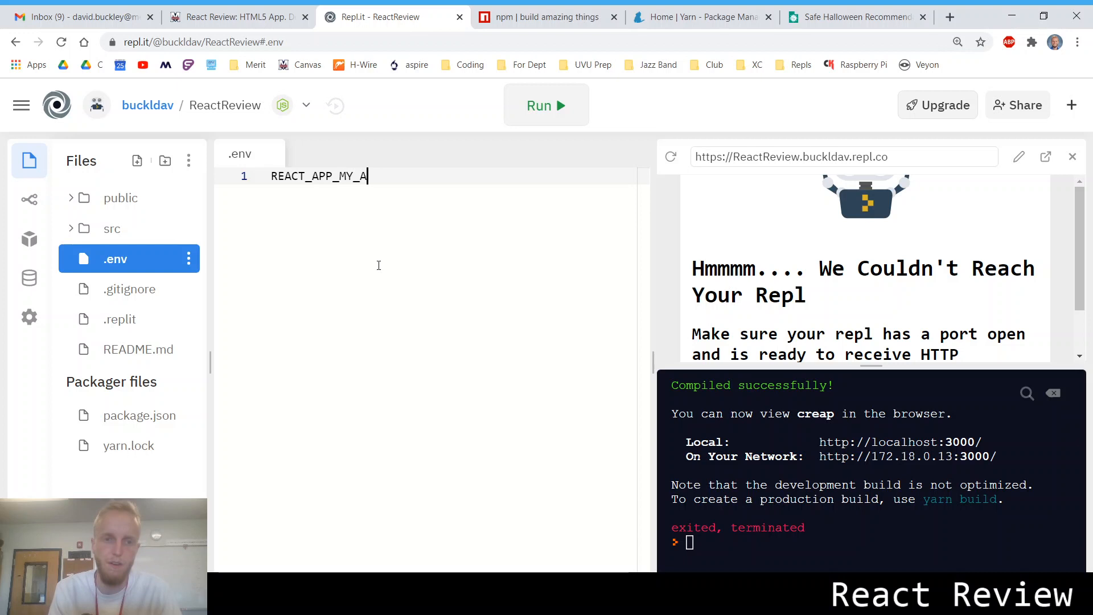
pyautogui.write('VAR=')
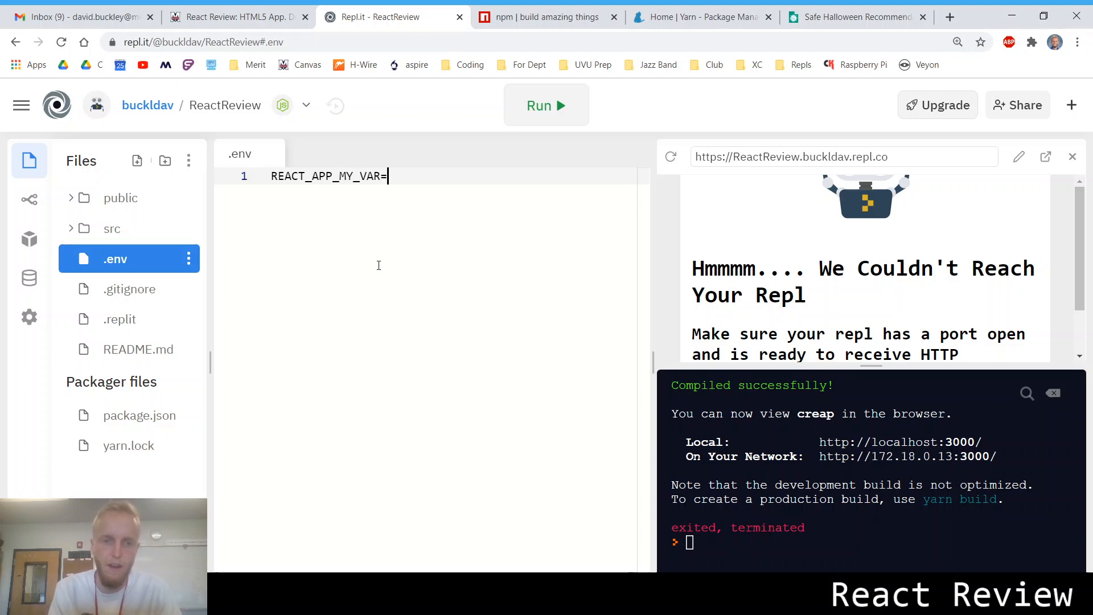
pyautogui.write('"Hello"')
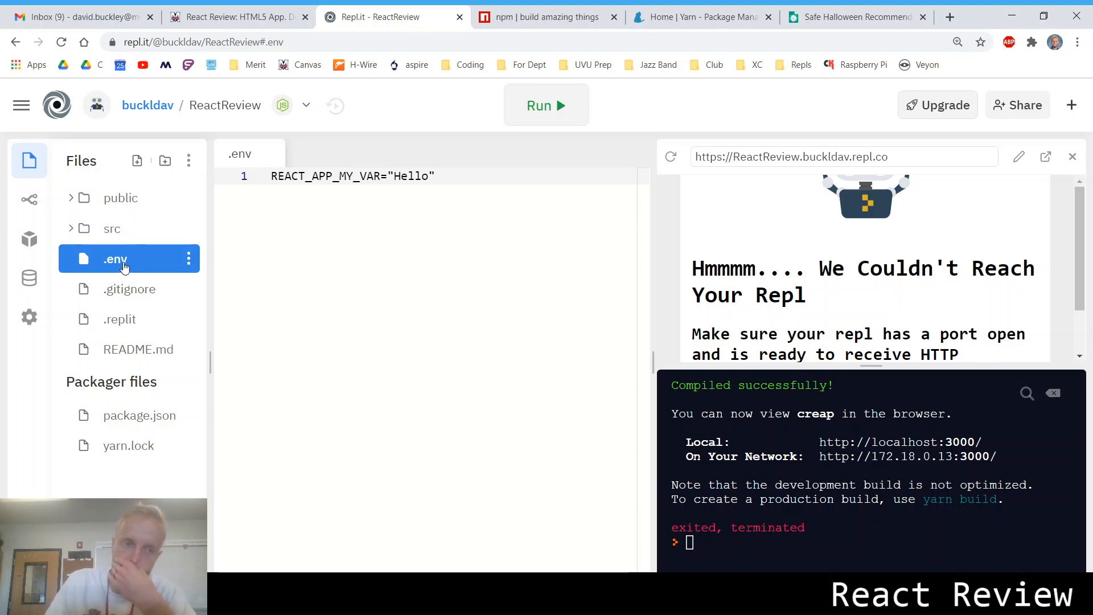
pyautogui.moveTo(128, 288)
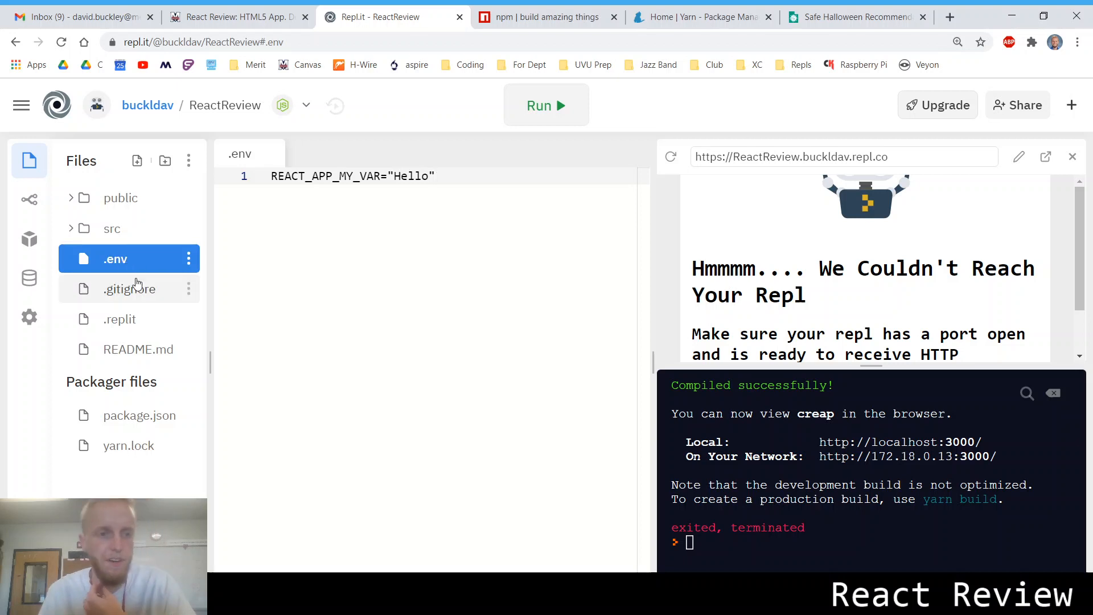
pyautogui.click(130, 288)
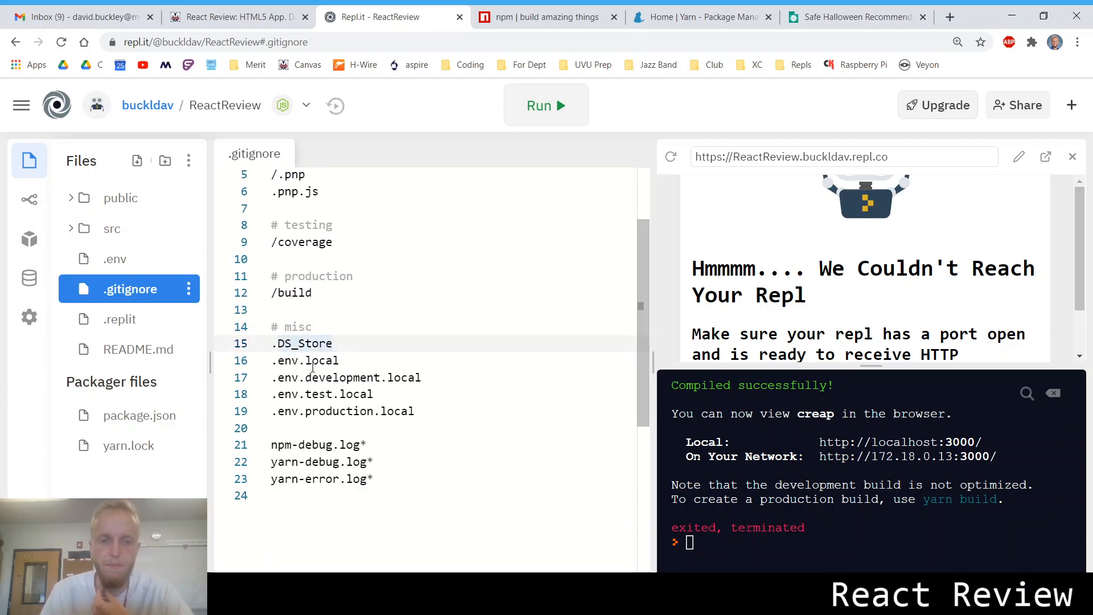
# Add a .env line to .gitignore under # misc, above the .env.local entries.
pyautogui.doubleClick(319, 361)
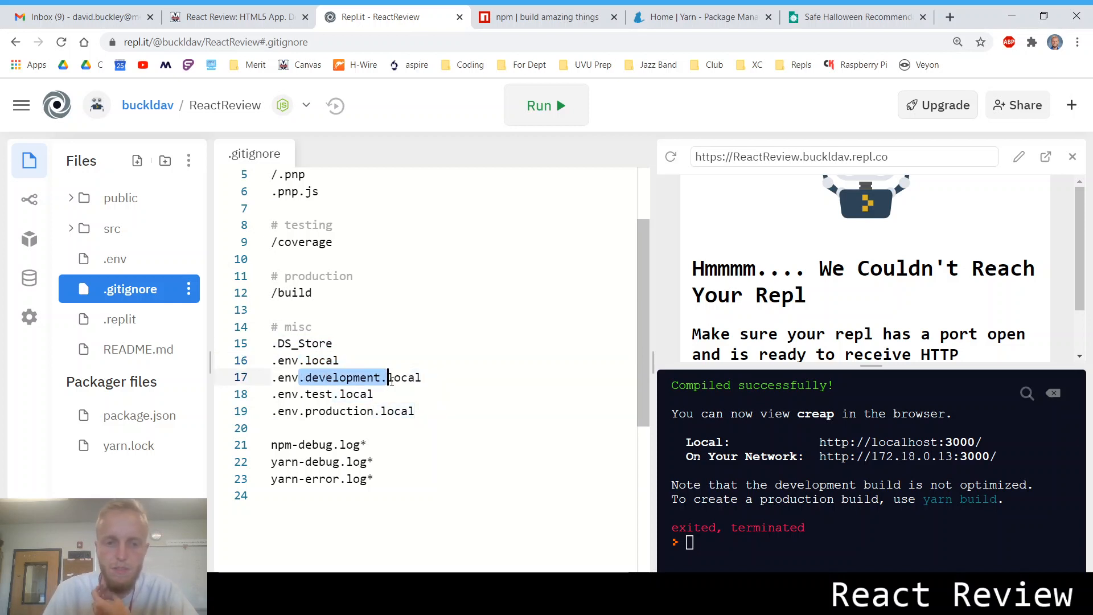
pyautogui.click(335, 343)
pyautogui.write('.env')
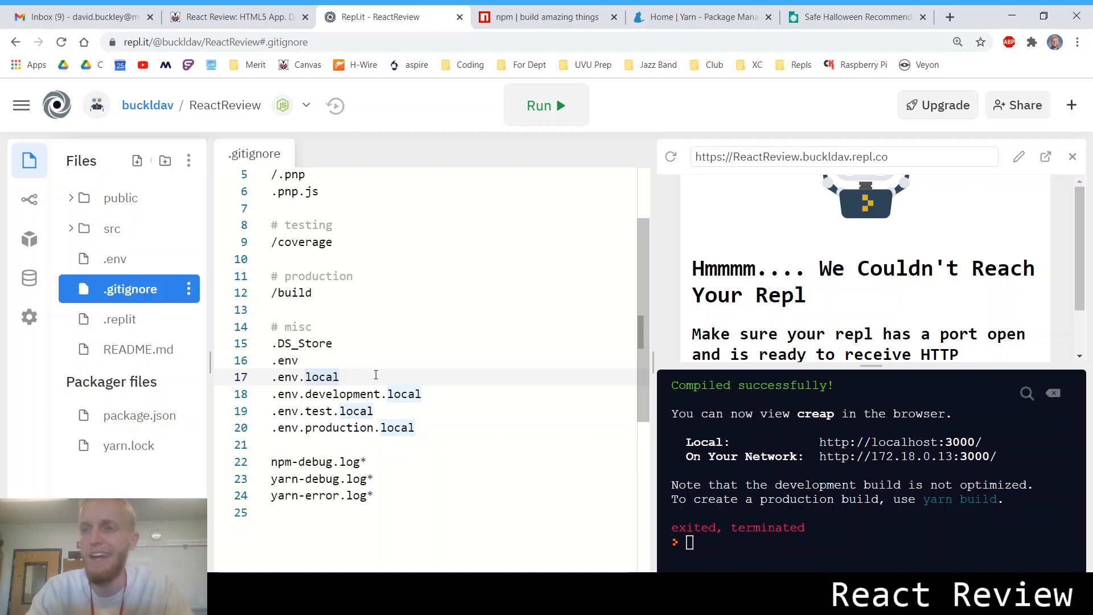
pyautogui.scroll(-3)
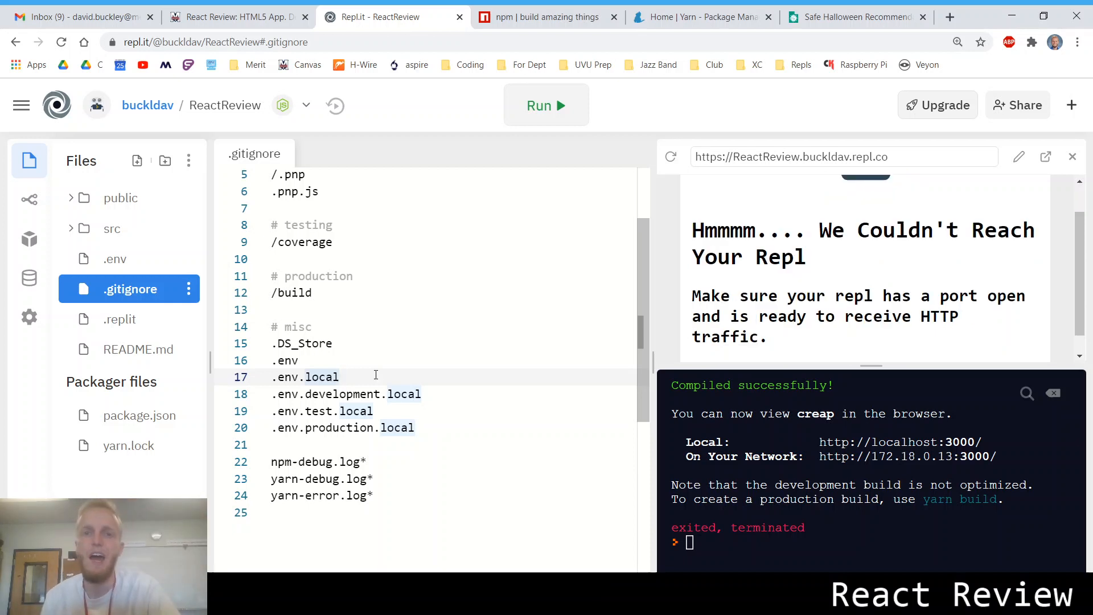
pyautogui.moveTo(117, 258)
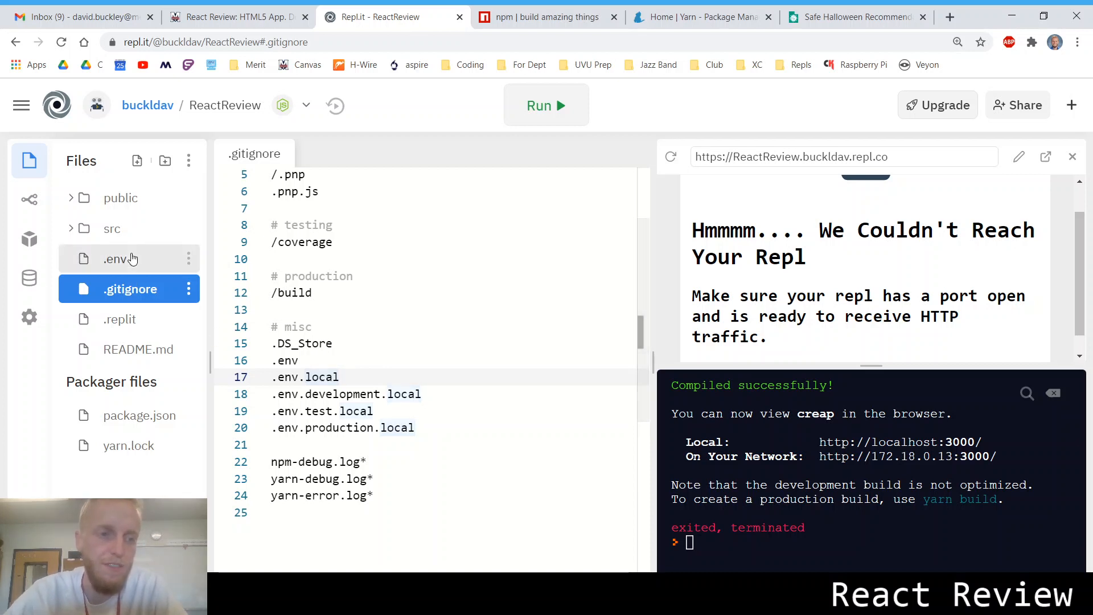
# Reopen .env and expand the src folder to reveal App.js and the other source files.
pyautogui.click(113, 259)
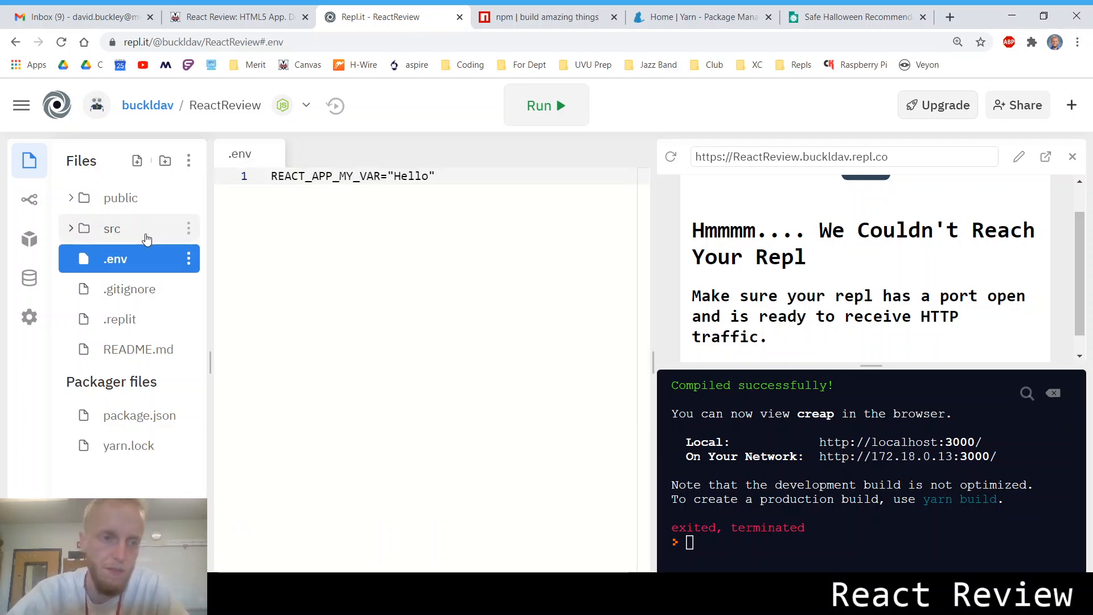
pyautogui.click(112, 229)
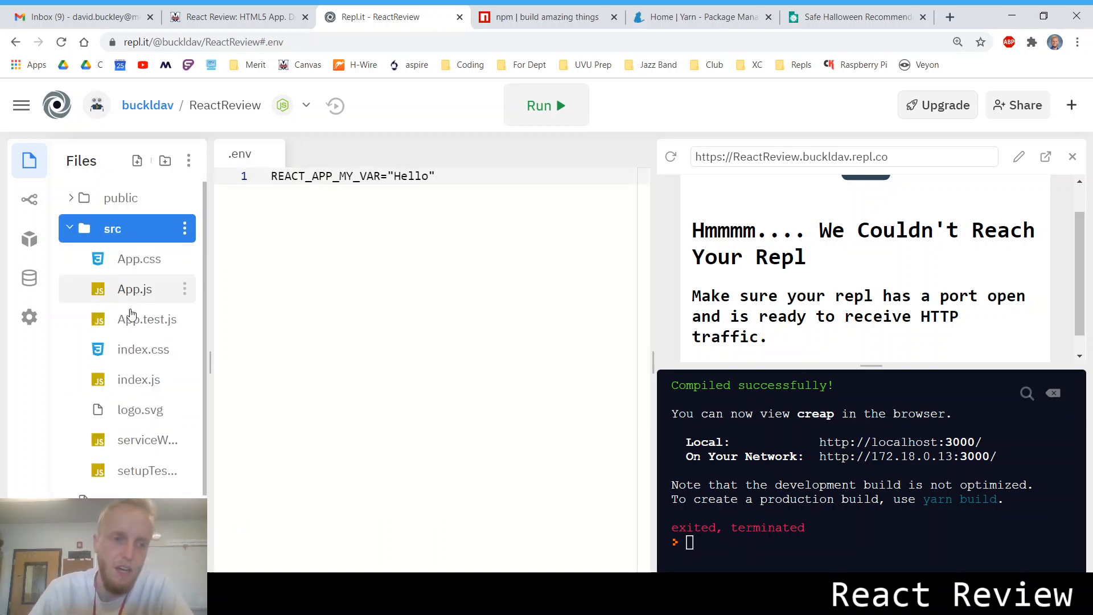
pyautogui.moveTo(128, 291)
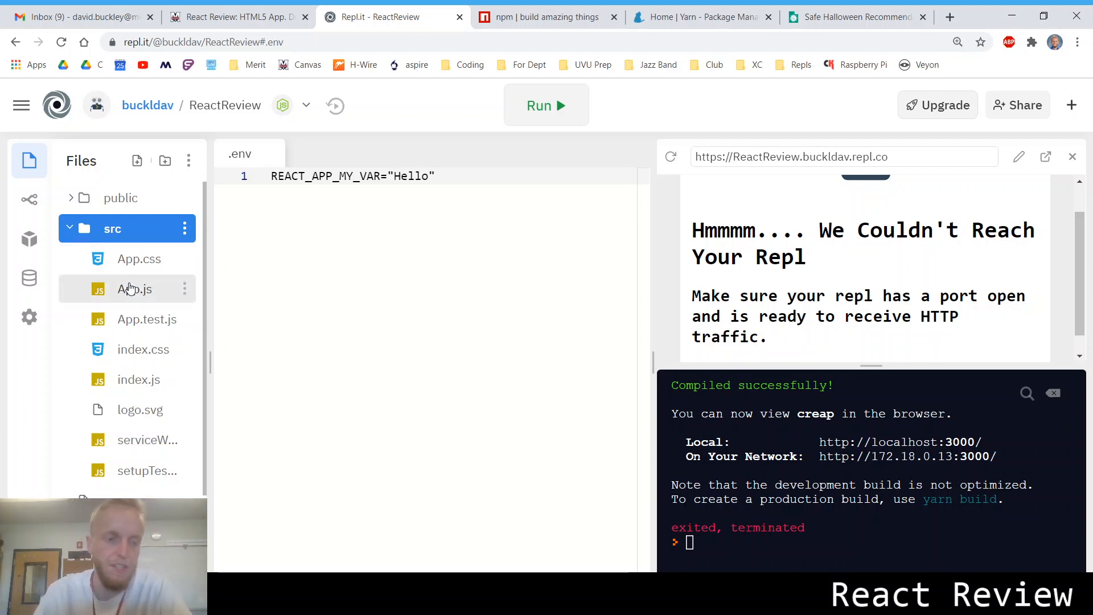
# Add console.log(process.env.REACT_APP_MY_VAR) as the first line inside function App() in src/App.js.
pyautogui.click(134, 288)
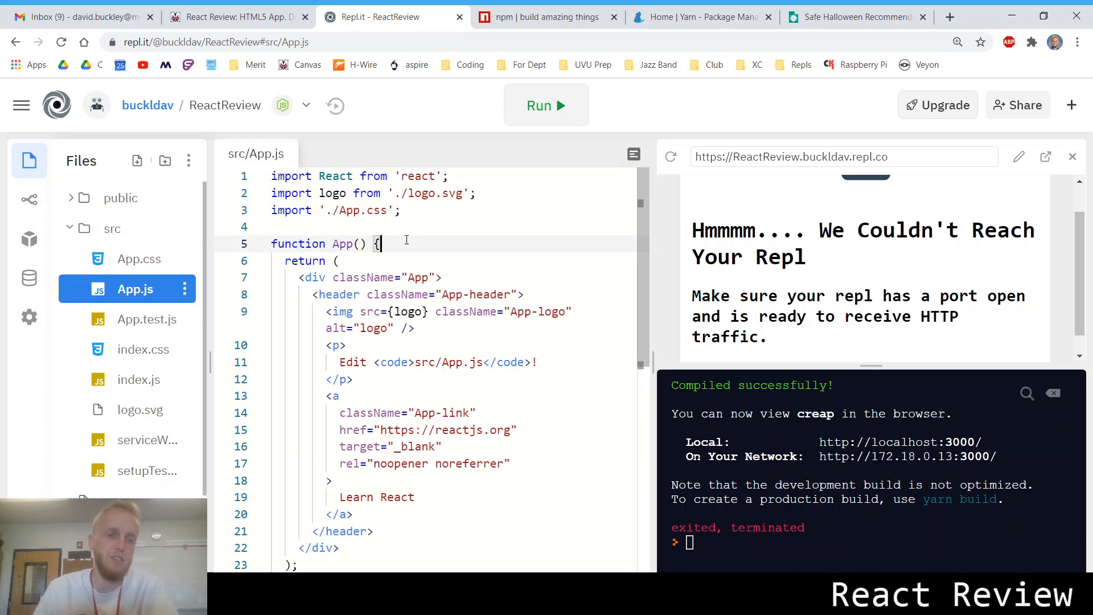
pyautogui.write('consol')
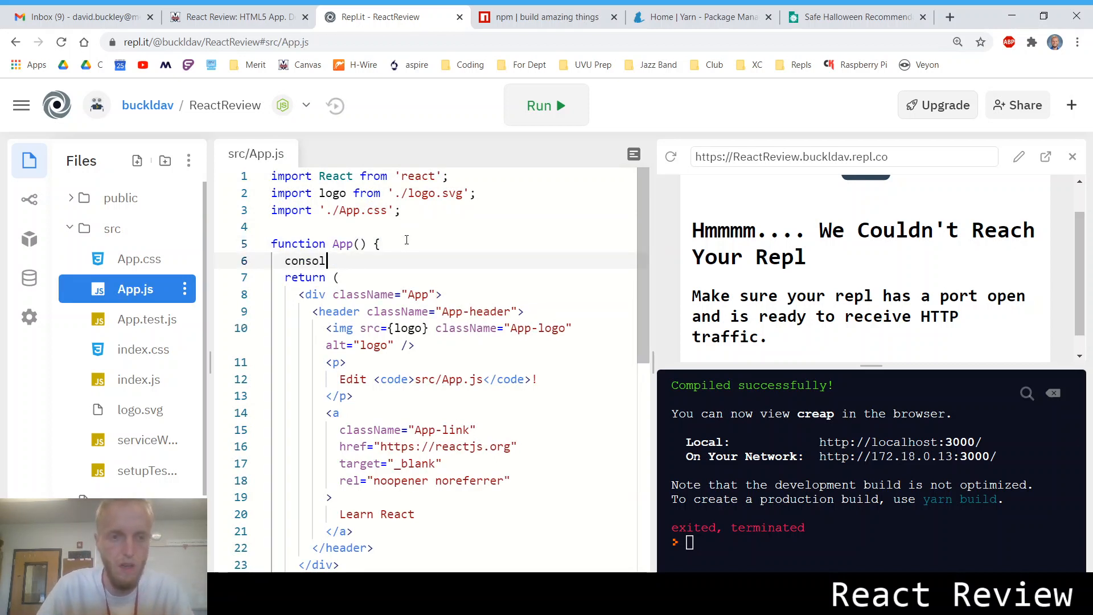
pyautogui.write('e.log(')
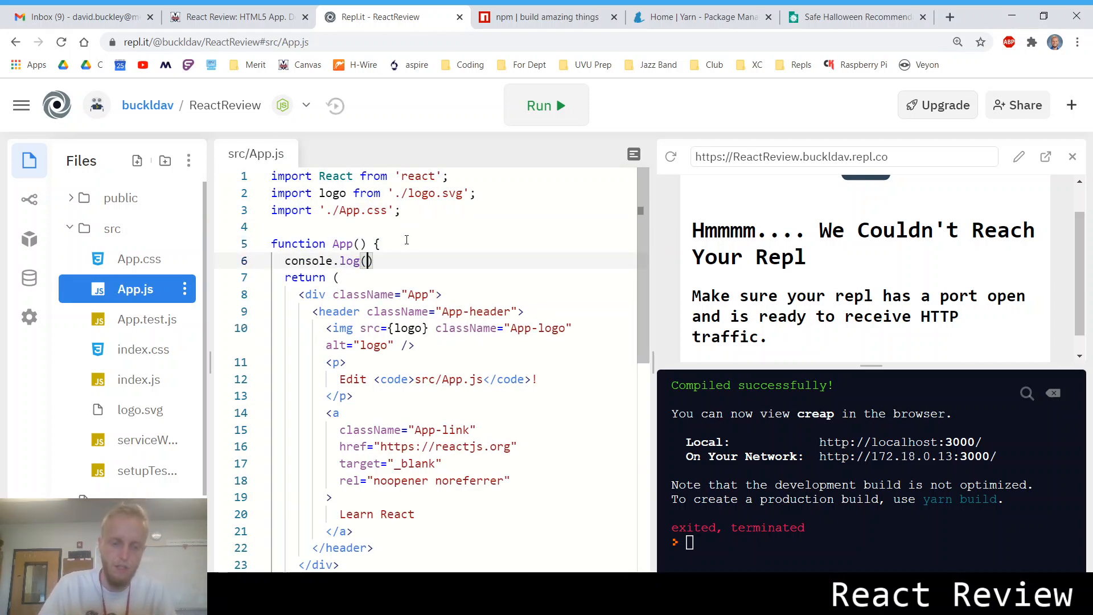
pyautogui.write('process.env.')
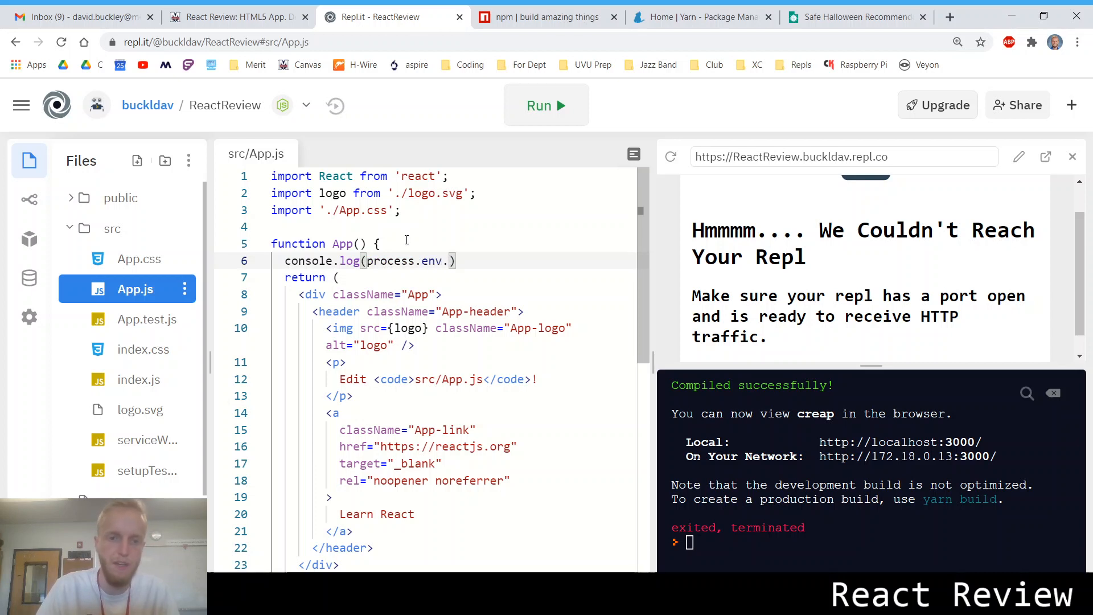
pyautogui.write('REACT_APP')
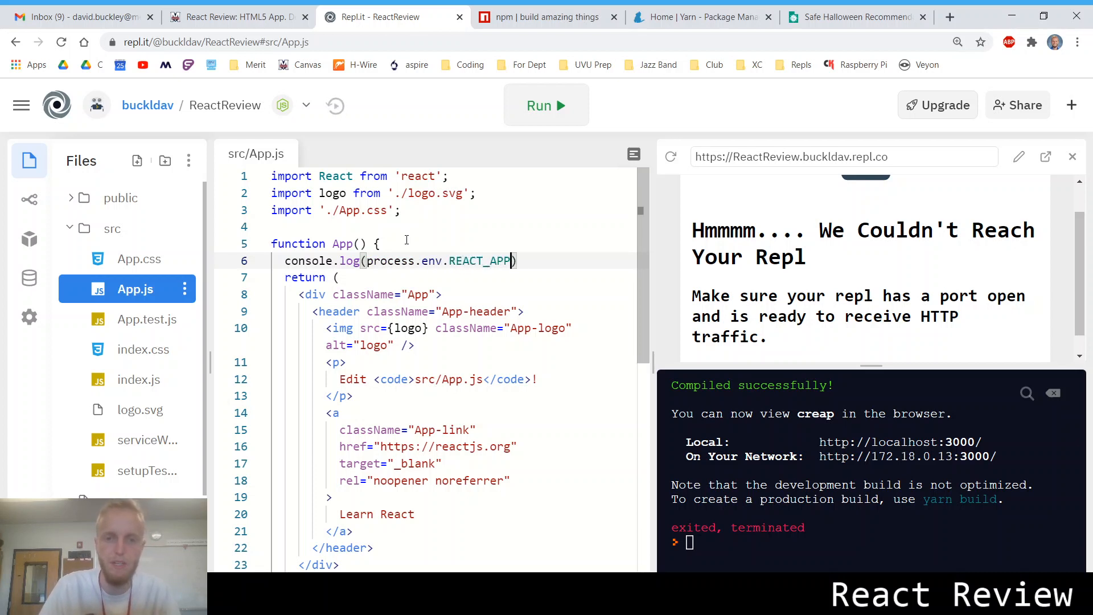
pyautogui.write('_MY_VAR')
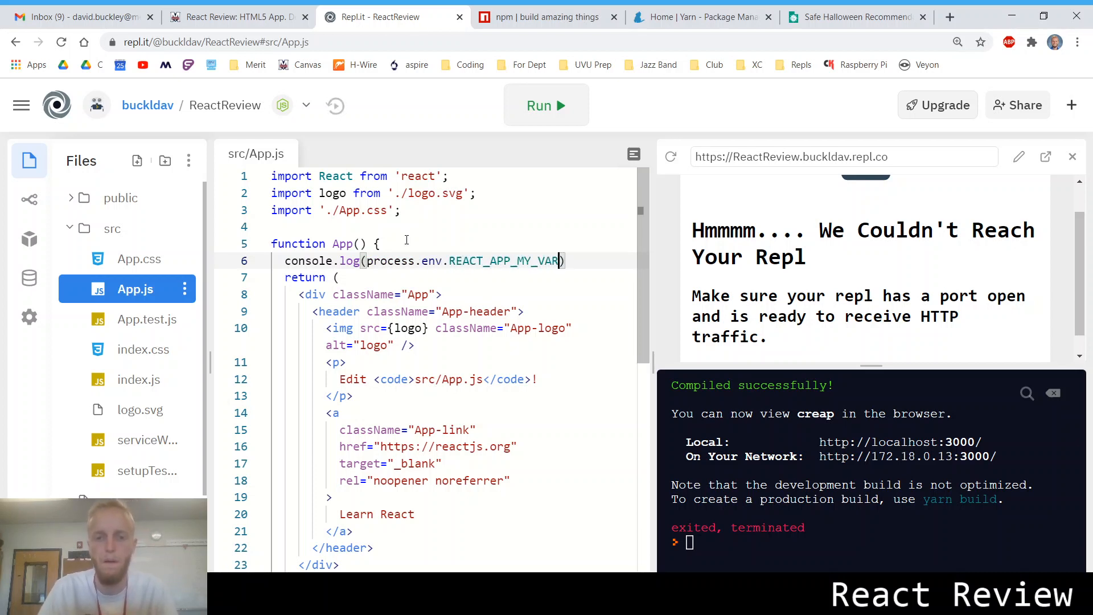
pyautogui.moveTo(546, 104)
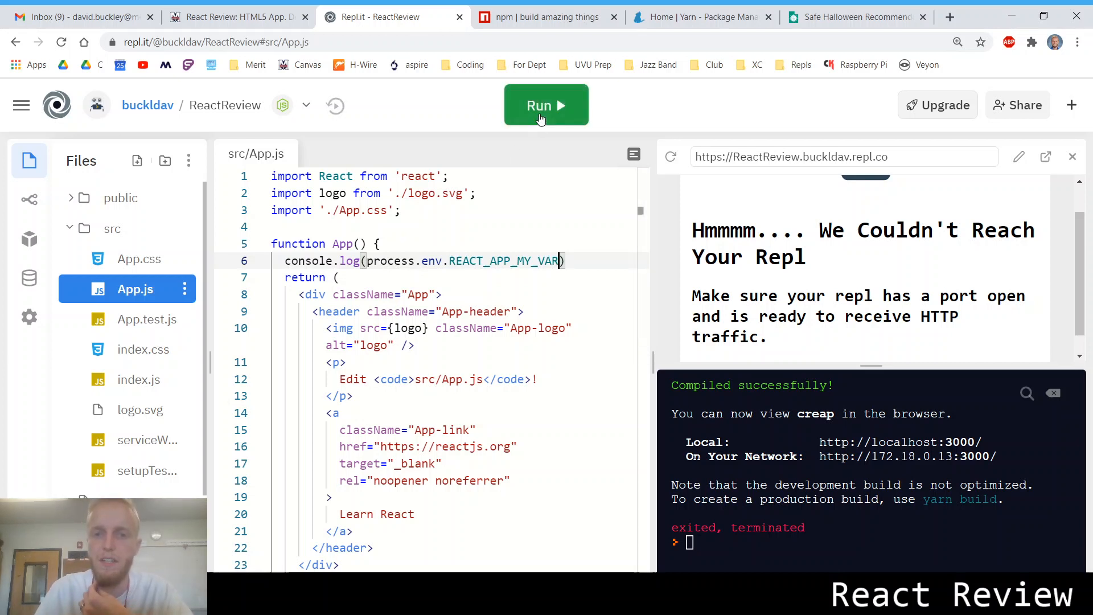
# Restart the app so yarn reinstalls packages and rebuilds with the new environment variable.
pyautogui.click(545, 104)
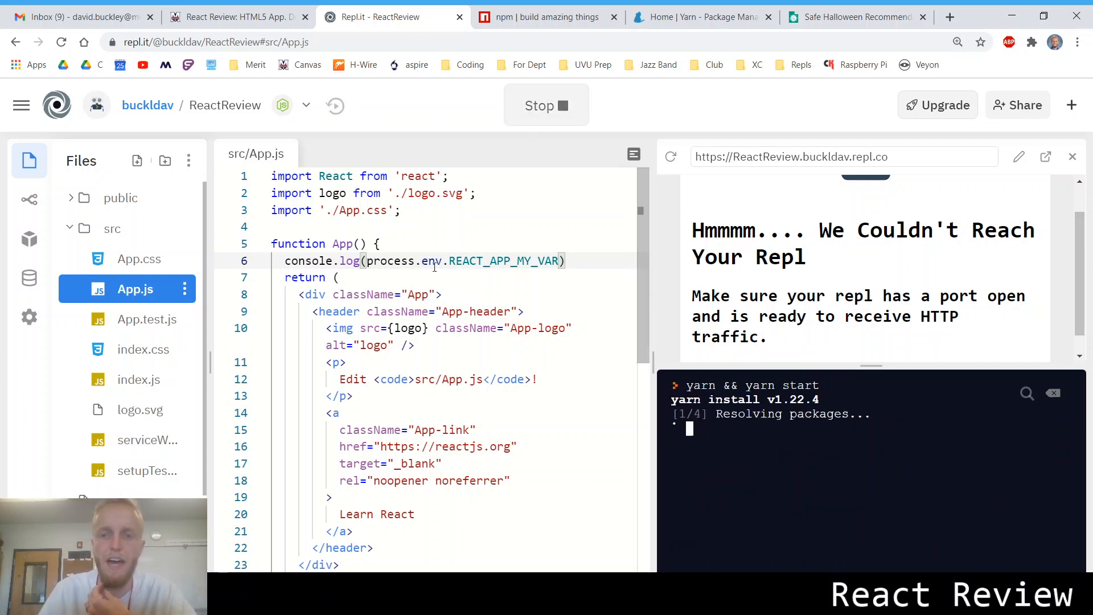
pyautogui.moveTo(616, 227)
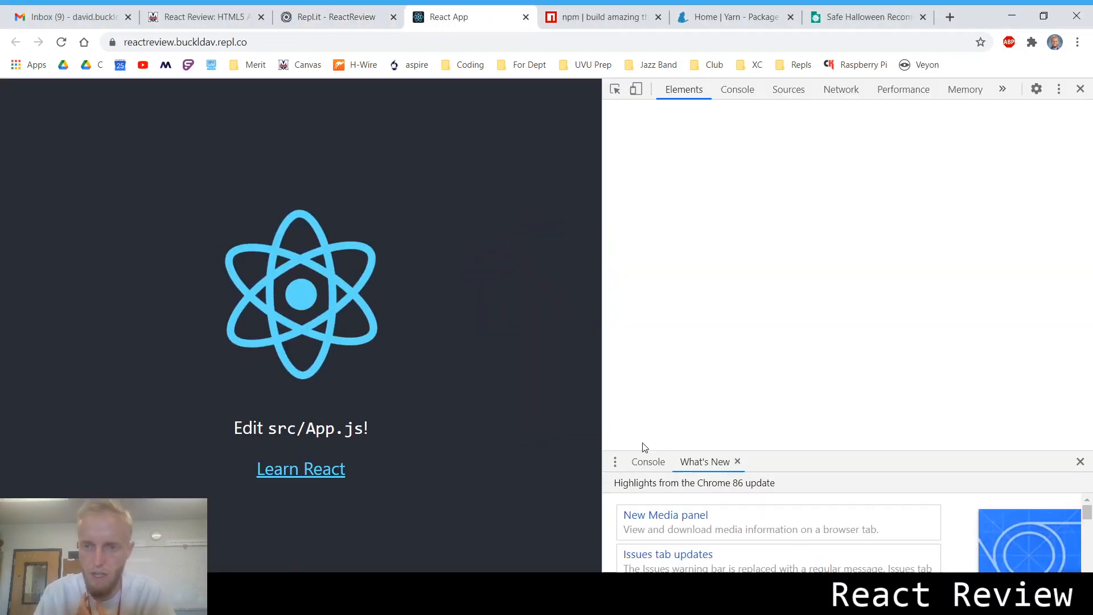
# Confirm 'Hello' is logged in the React app's DevTools console, checking against the course page.
pyautogui.click(737, 88)
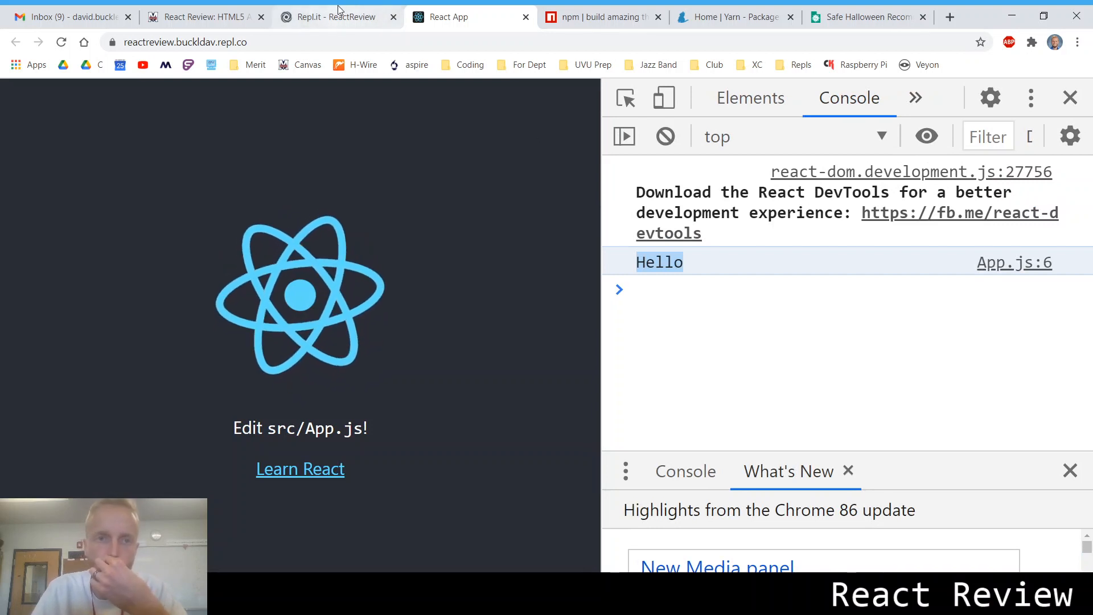
pyautogui.click(338, 16)
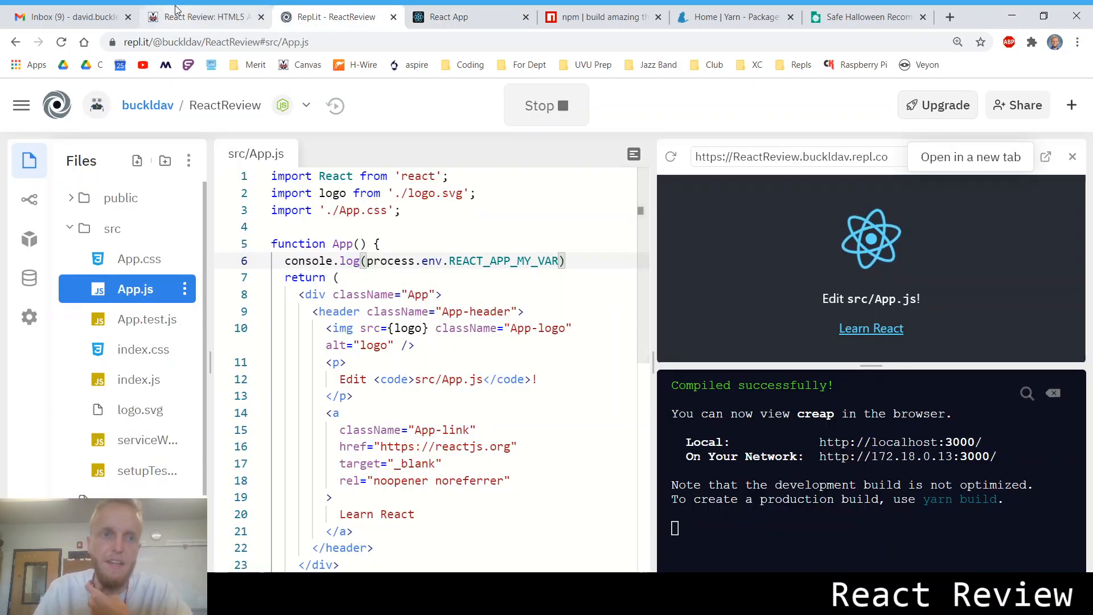
pyautogui.click(202, 17)
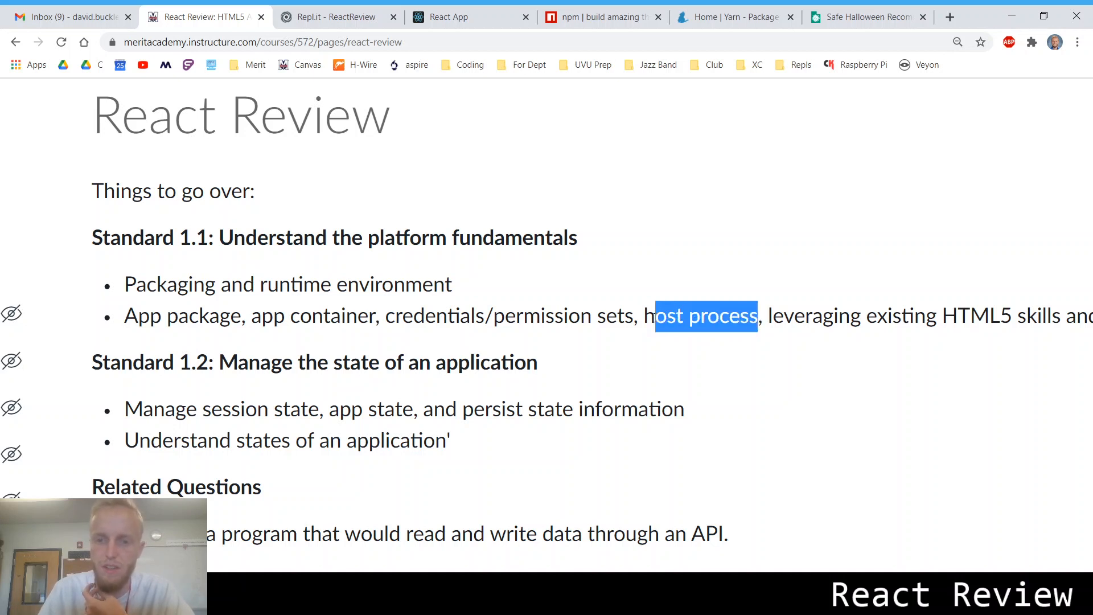
pyautogui.click(470, 17)
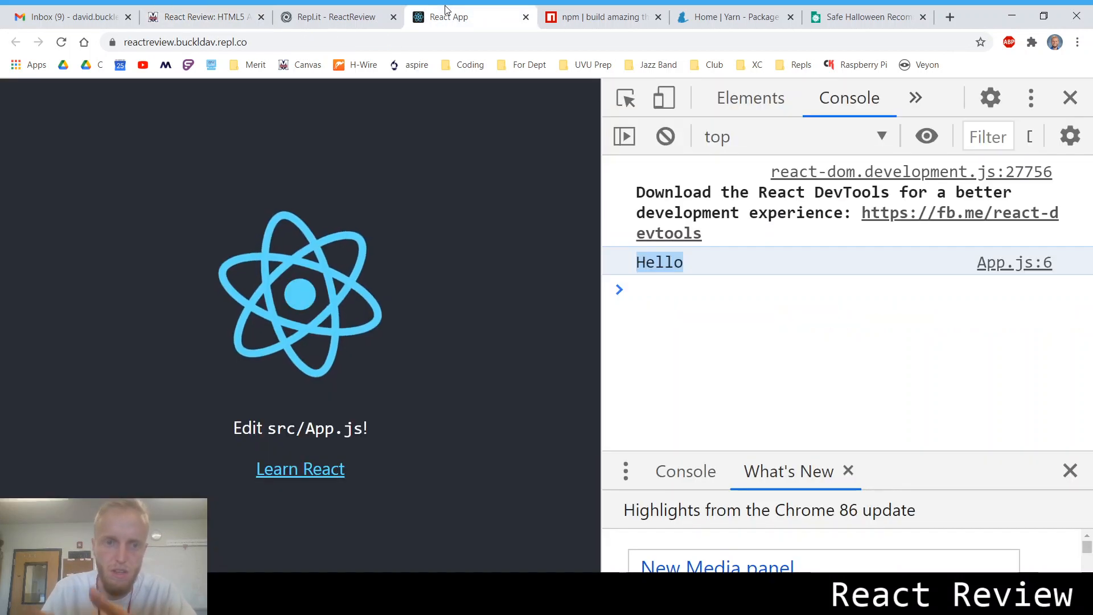
# Highlight 'package' in the course standards list and return to the ReactReview project code.
pyautogui.click(338, 17)
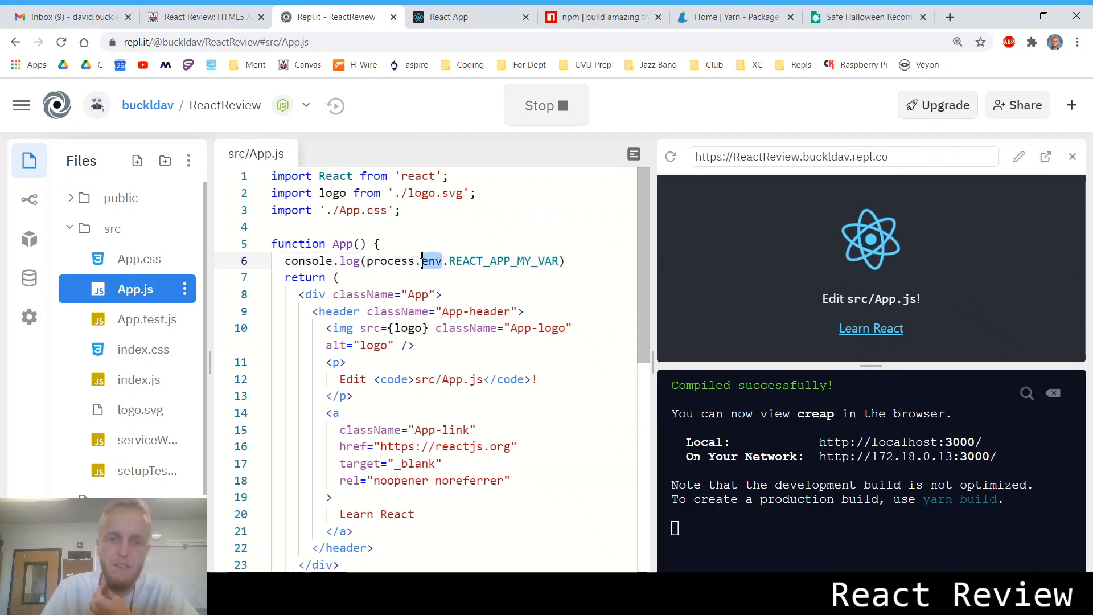
pyautogui.click(203, 16)
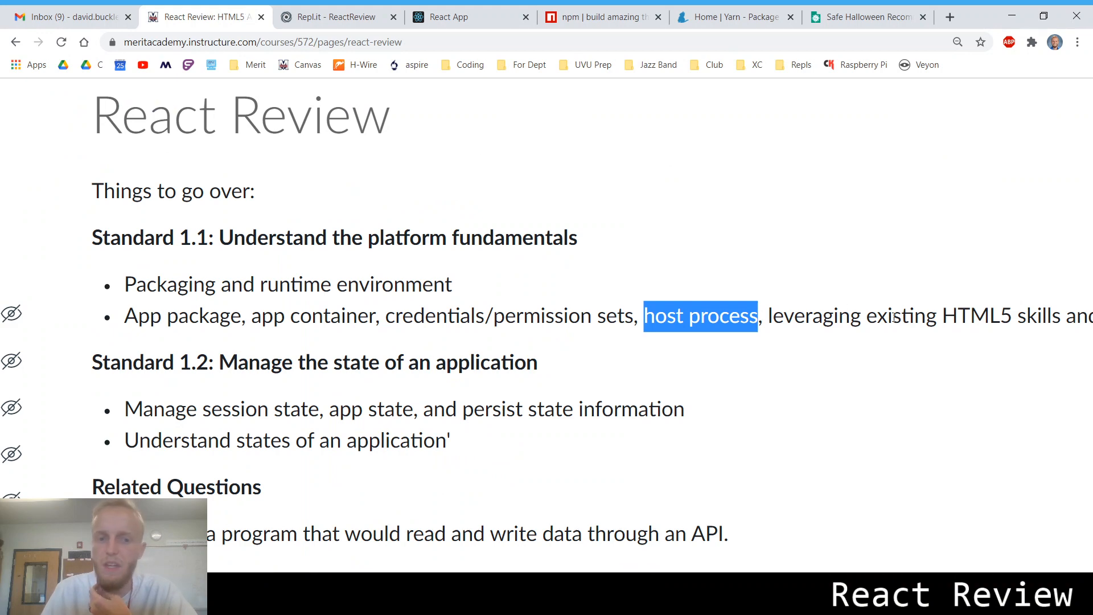
pyautogui.doubleClick(203, 315)
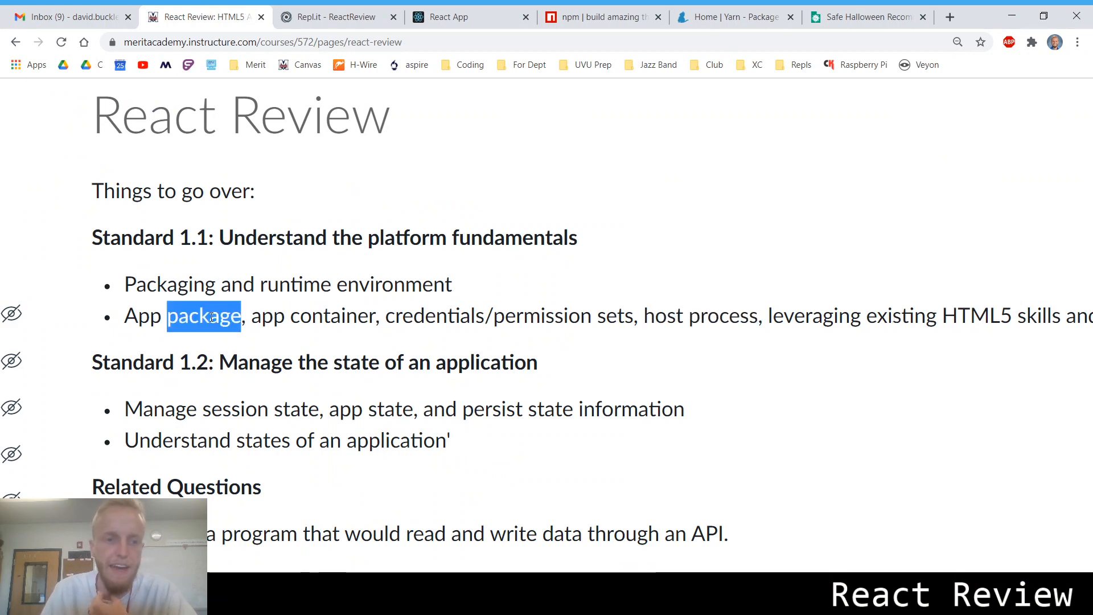
pyautogui.click(338, 16)
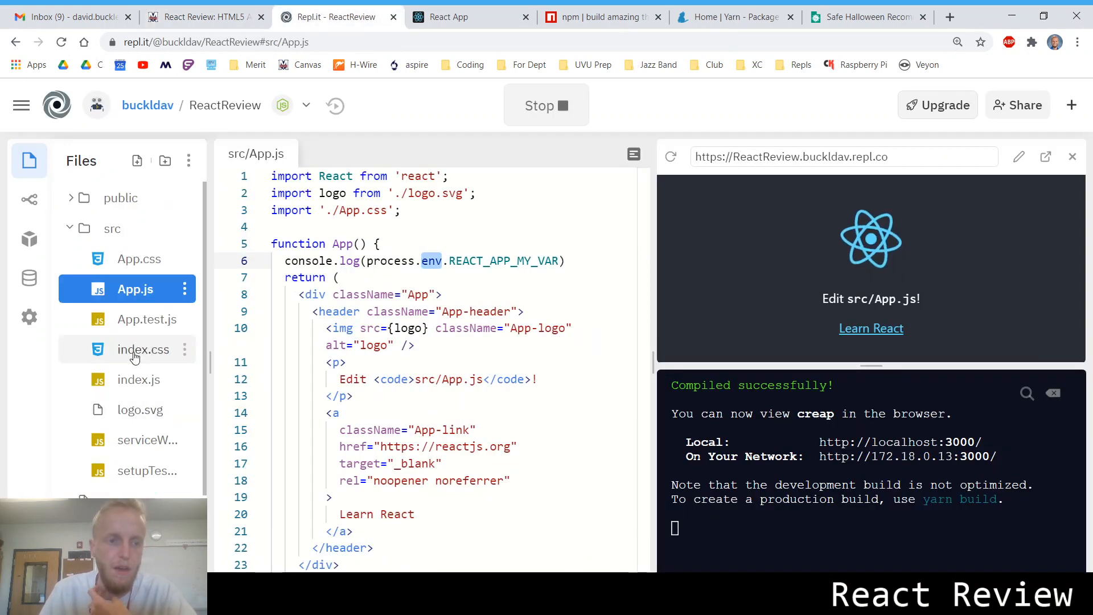
# View src/index.js highlighting the 'root' render target, then expand the public folder showing index.html.
pyautogui.click(138, 379)
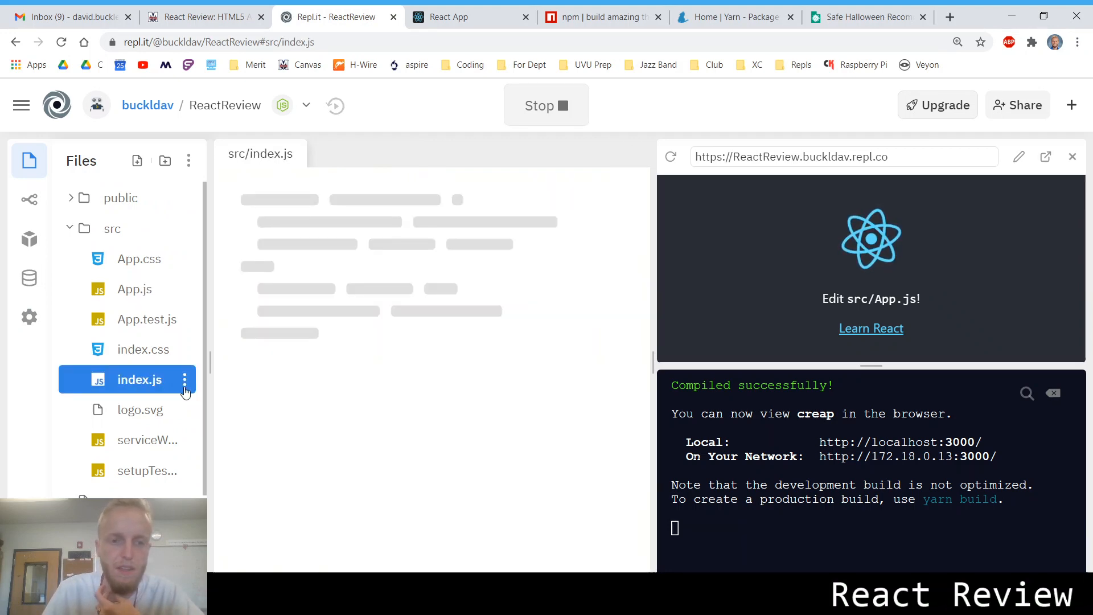
pyautogui.click(139, 379)
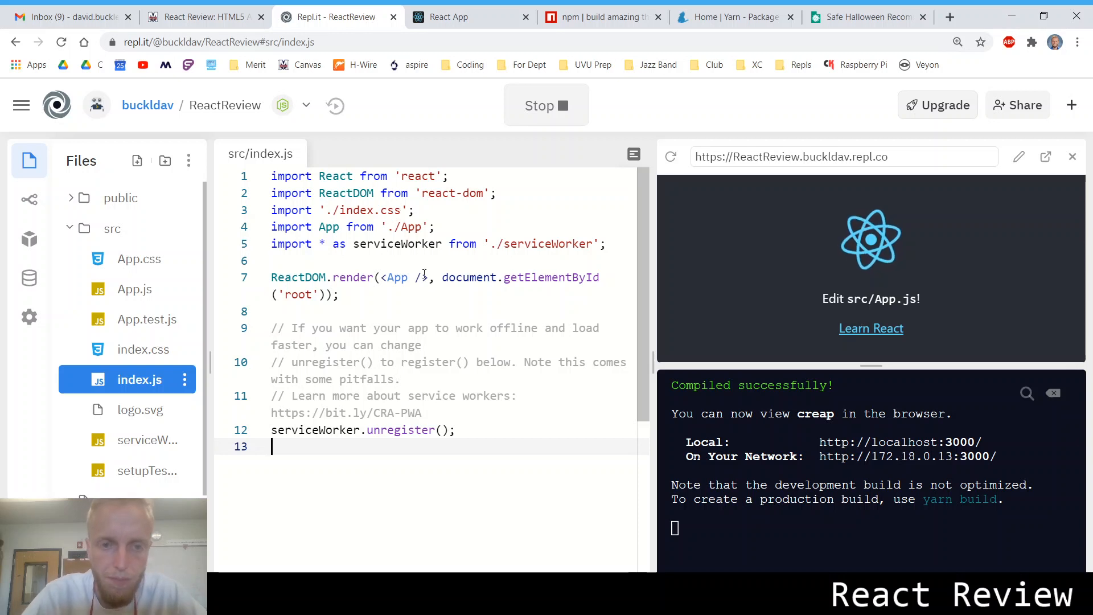
pyautogui.doubleClick(395, 276)
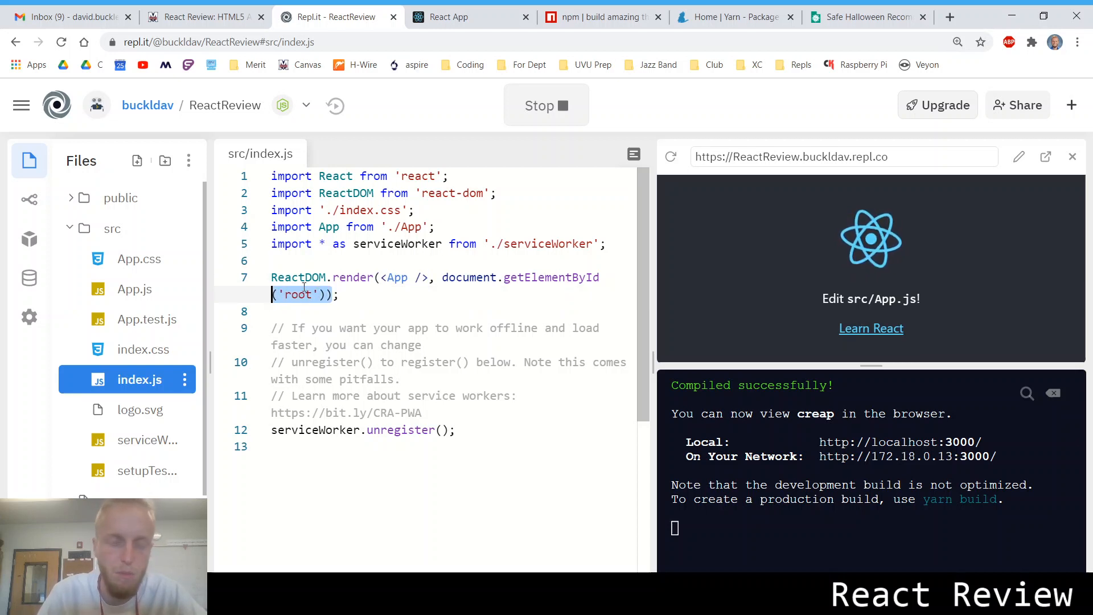
pyautogui.click(121, 196)
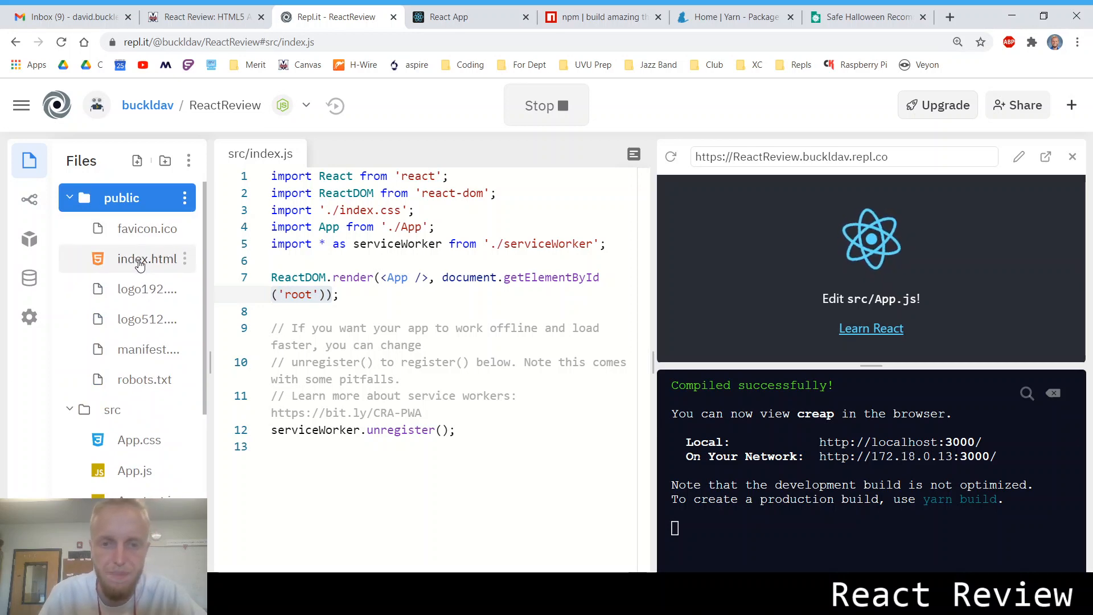
pyautogui.click(147, 258)
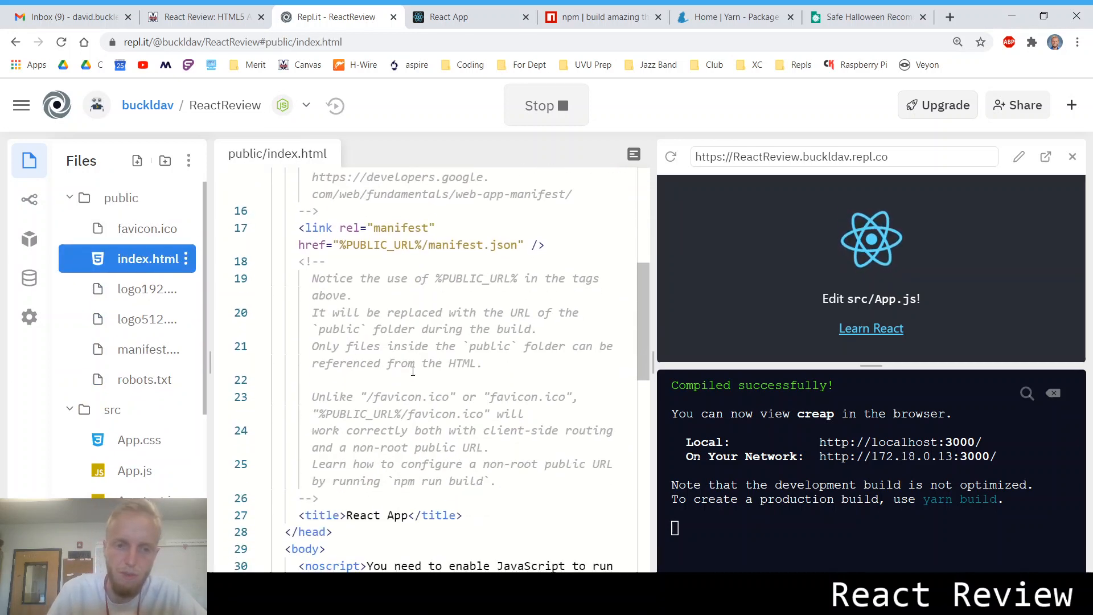
pyautogui.scroll(-3)
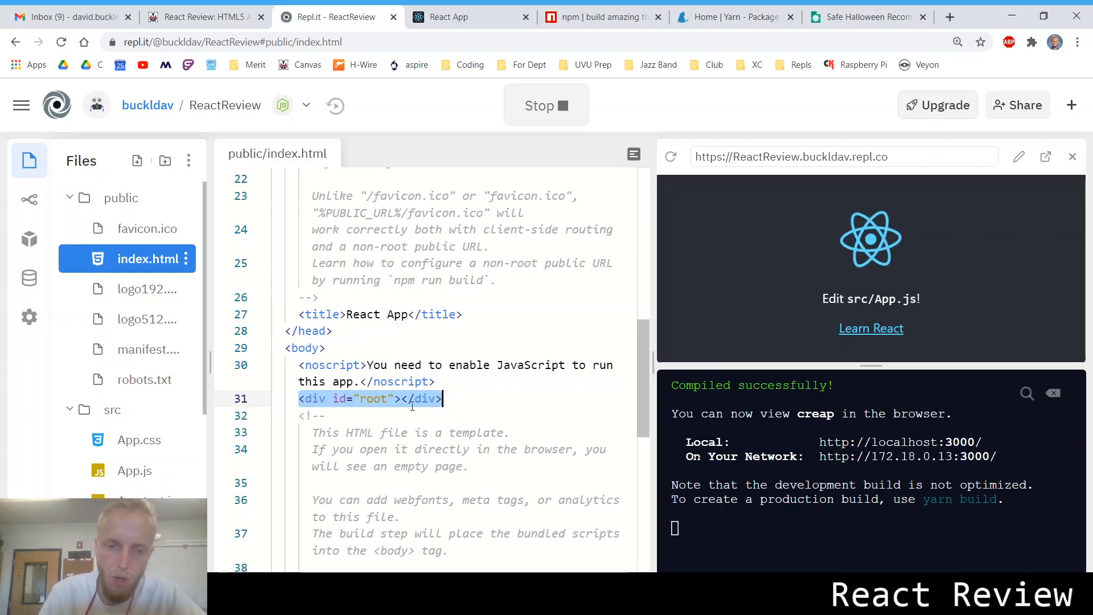
pyautogui.click(402, 399)
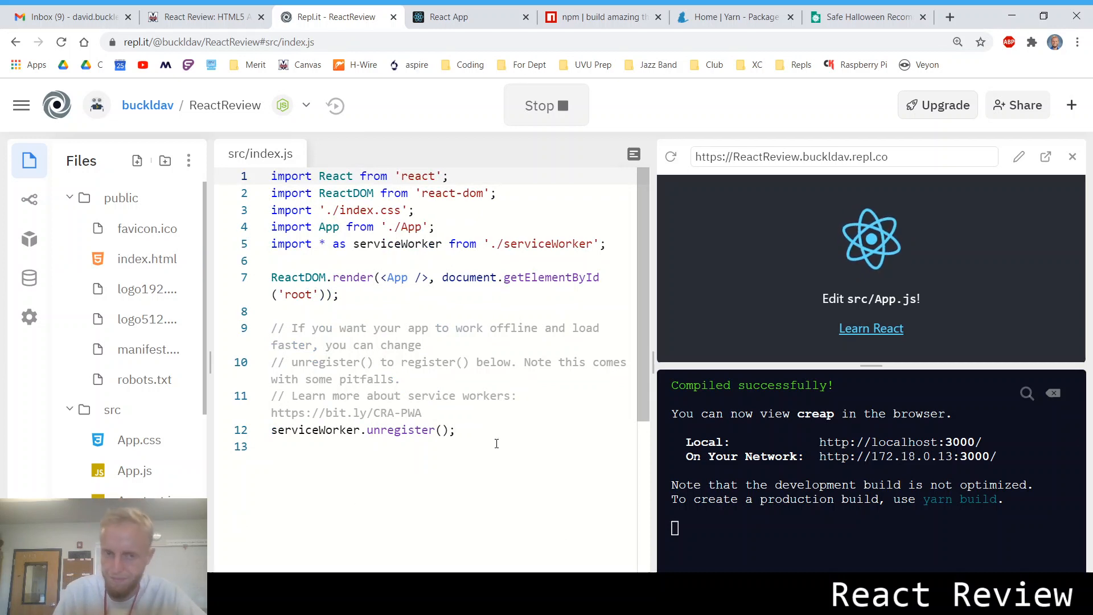
pyautogui.moveTo(770, 357)
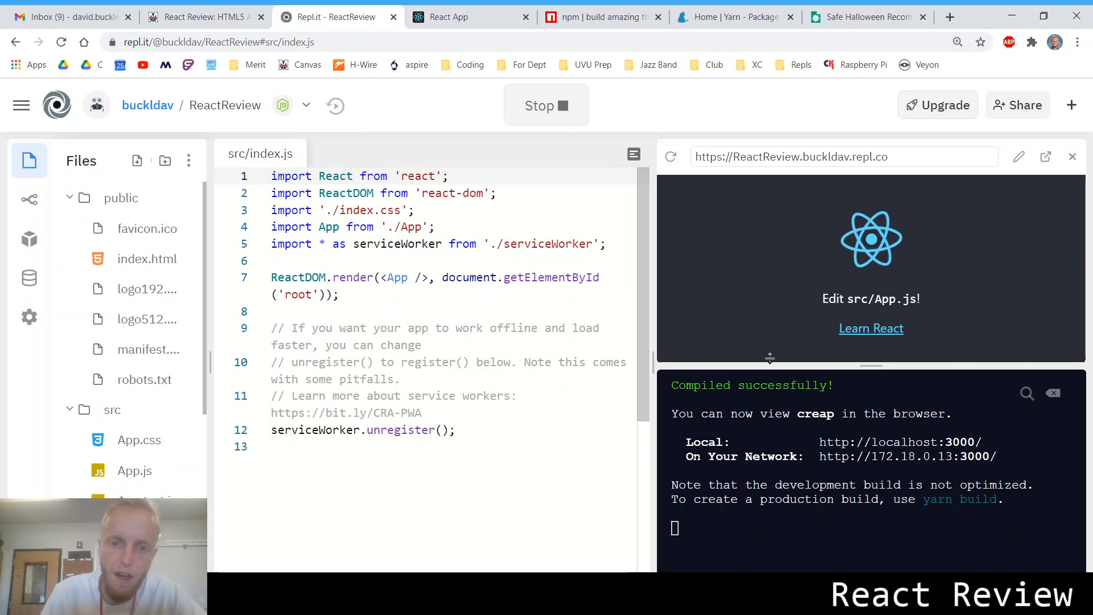
pyautogui.moveTo(673, 366)
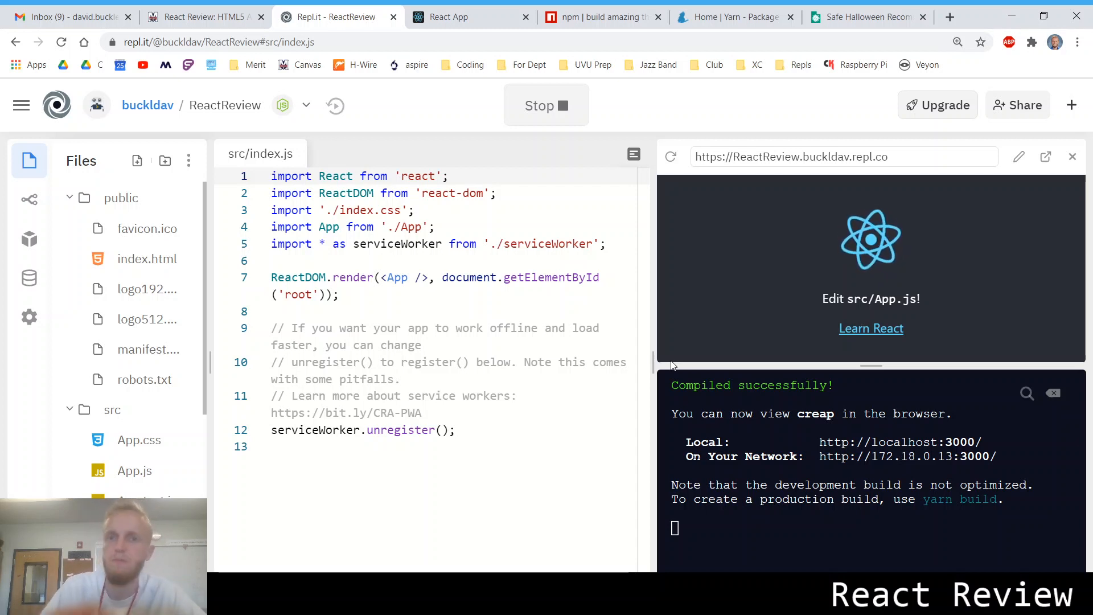
pyautogui.moveTo(178, 359)
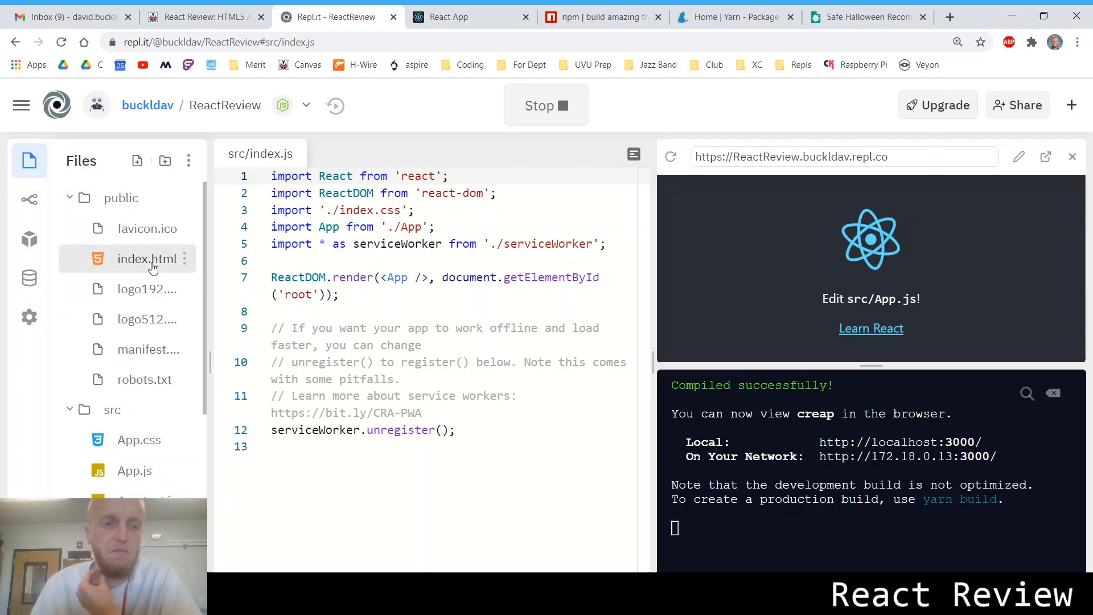
# Reopen public/index.html at the root div, then return to the React Review course page.
pyautogui.click(147, 258)
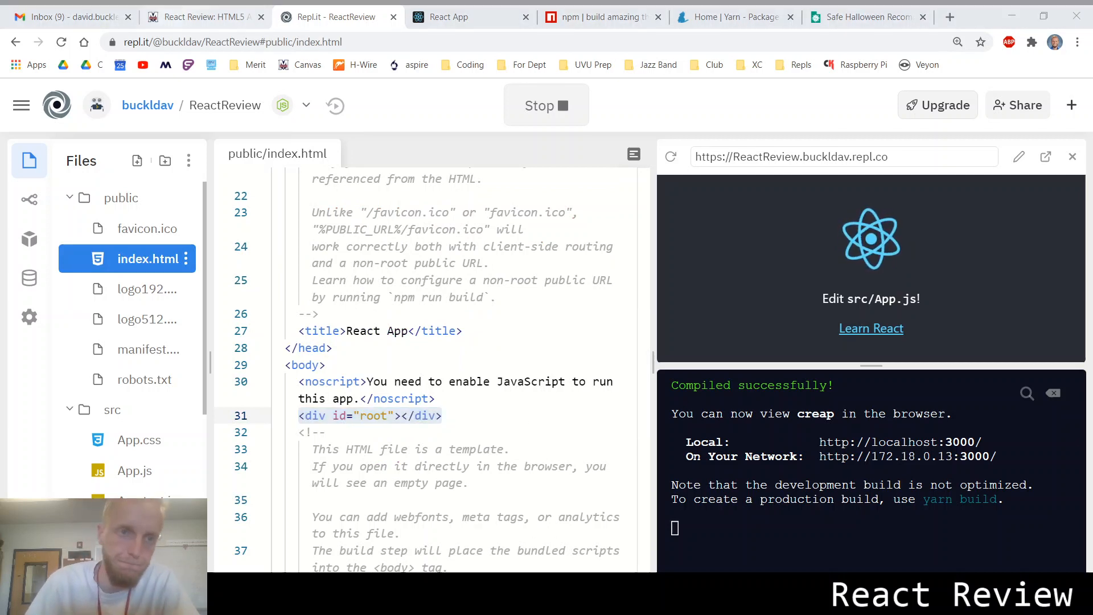
pyautogui.click(202, 16)
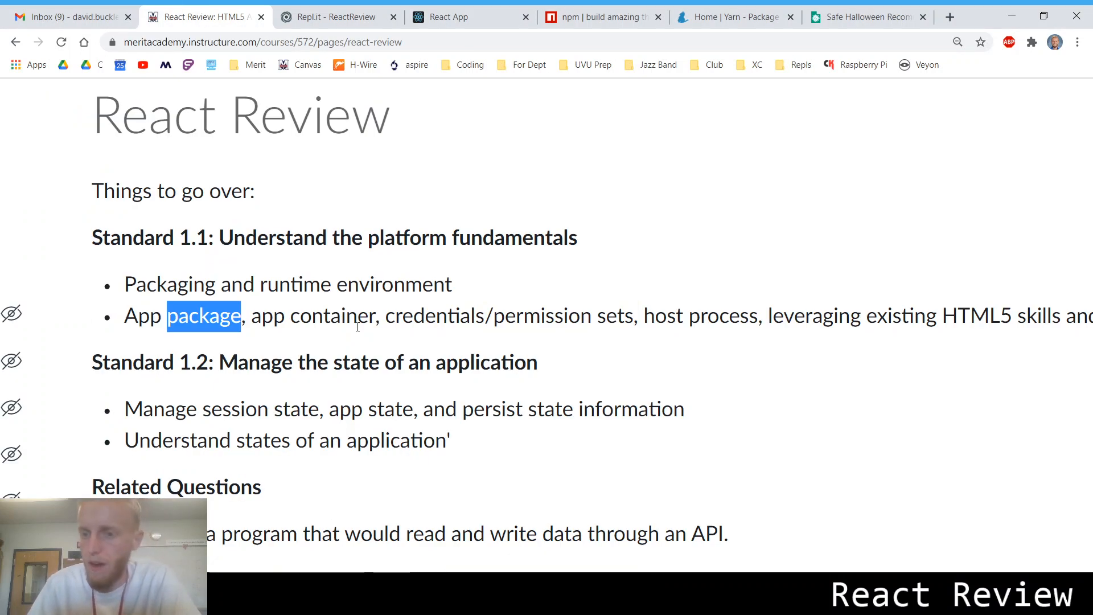
pyautogui.scroll(-3)
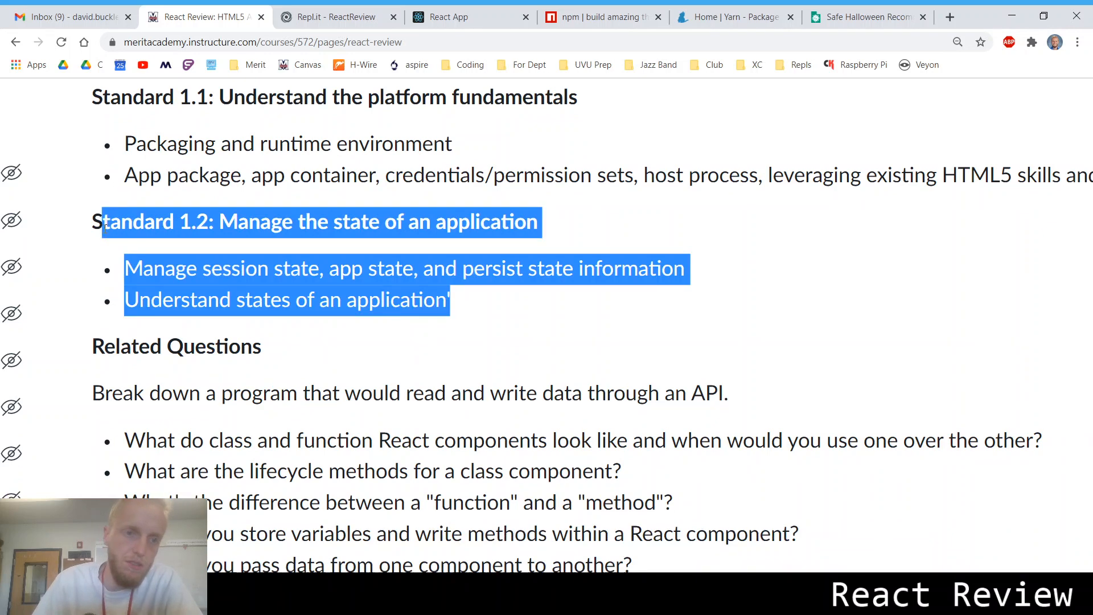
pyautogui.click(452, 308)
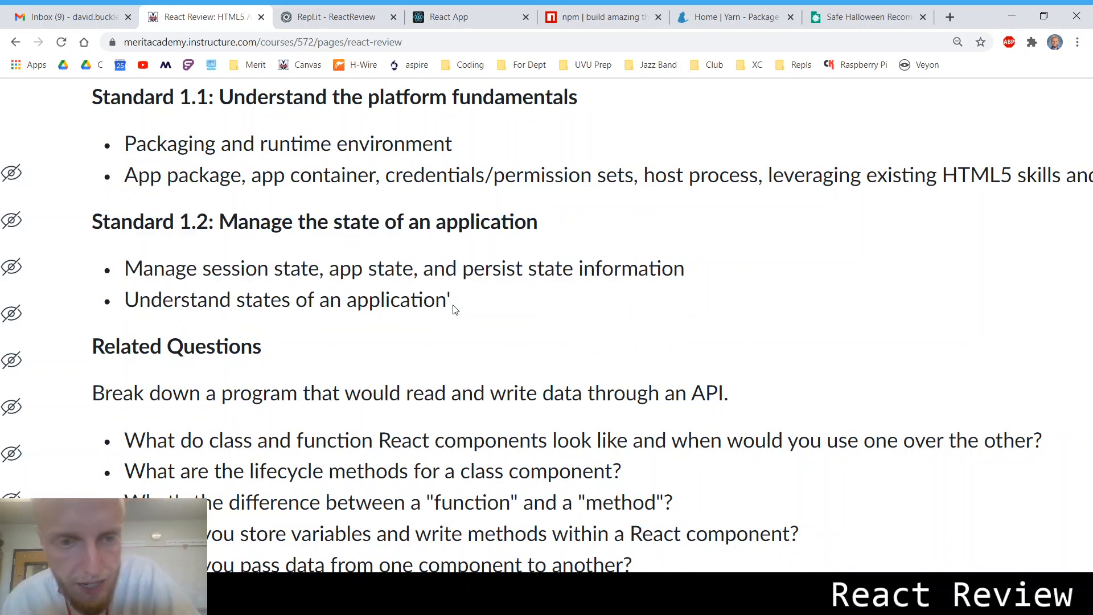
pyautogui.scroll(-3)
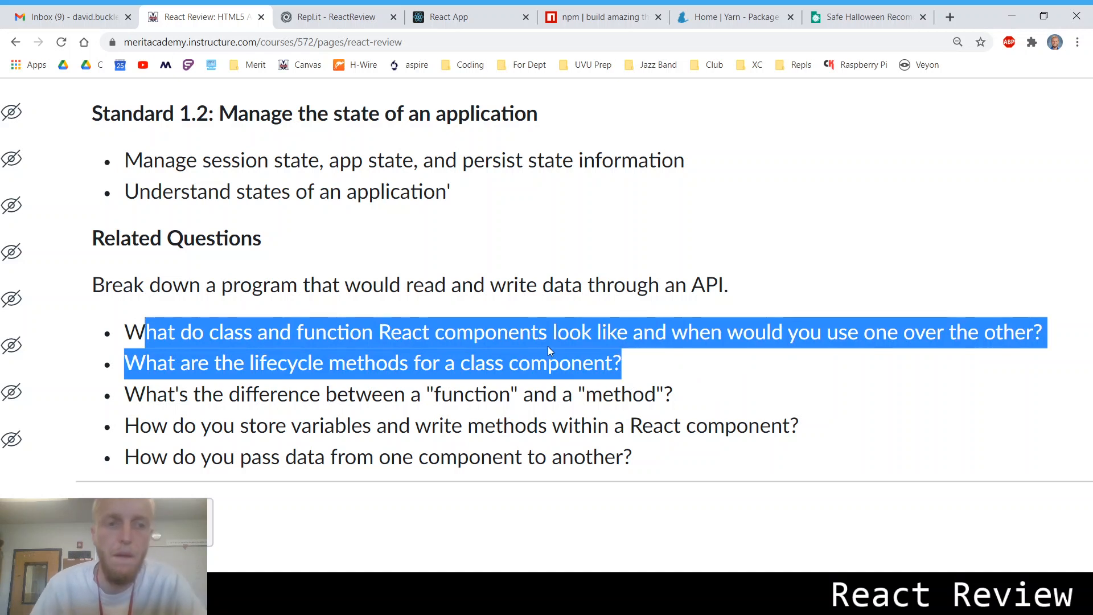
pyautogui.click(278, 249)
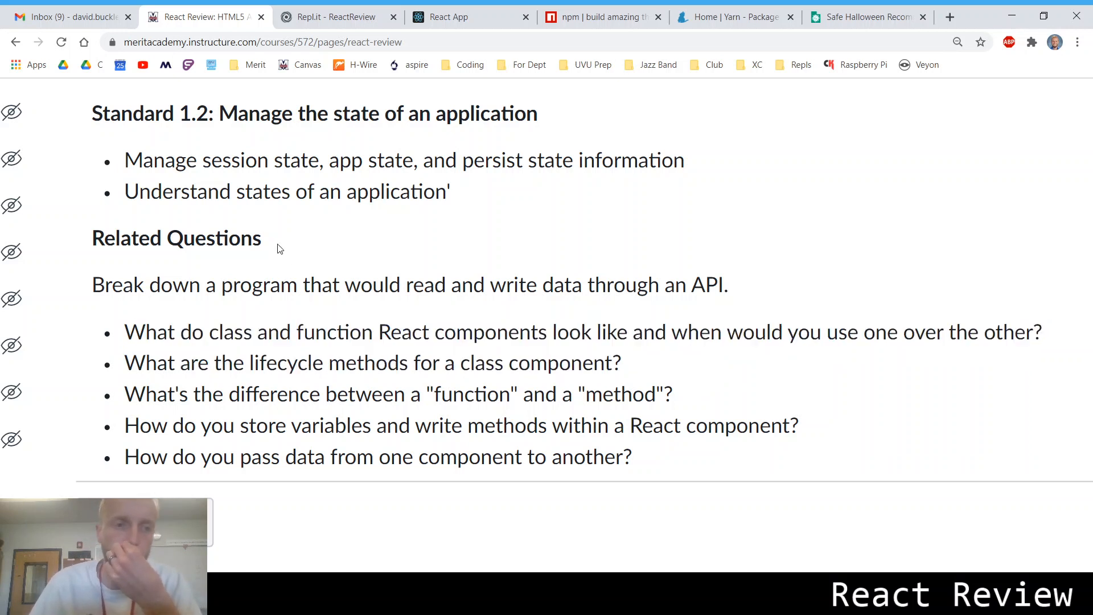